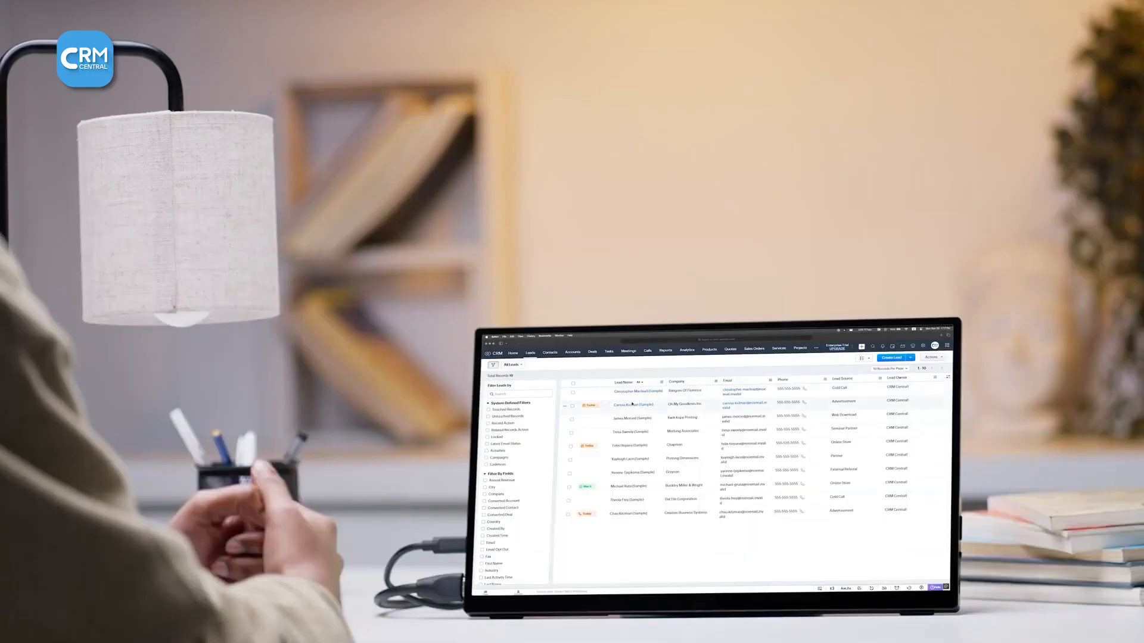
Open the Marketplace section from the left sidebar to show its Zoho integrations.
{"action": "left_click", "coordinate": [634, 405]}
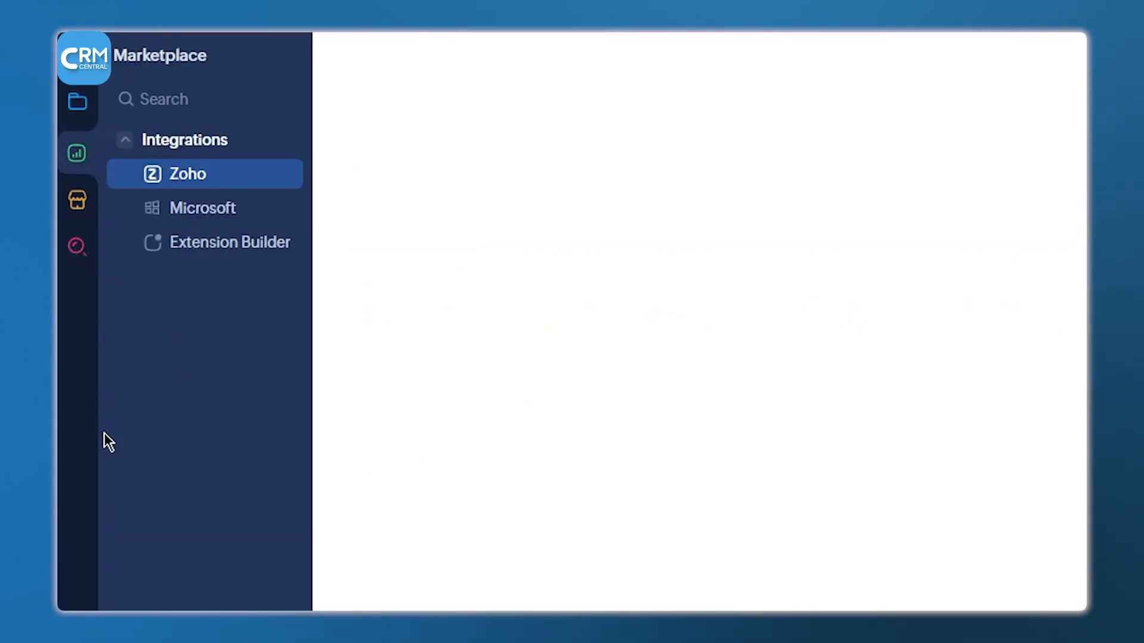
Open All Reports, then open and close the Accessibility Shortcut panel.
{"action": "left_click", "coordinate": [77, 152]}
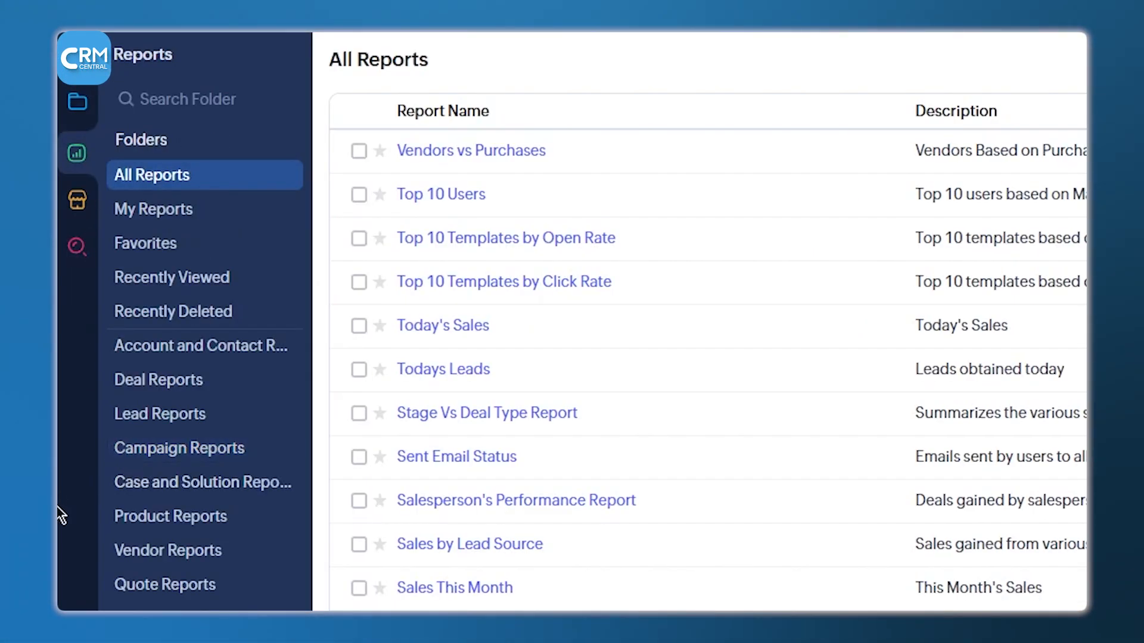
{"action": "mouse_move", "coordinate": [796, 484]}
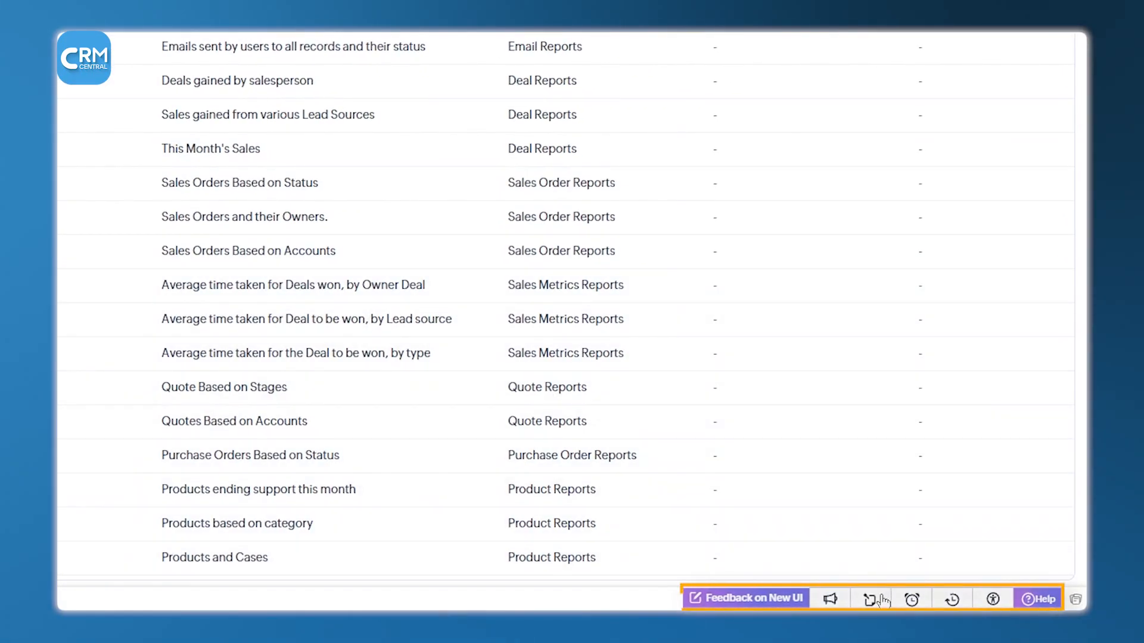
{"action": "mouse_move", "coordinate": [870, 599]}
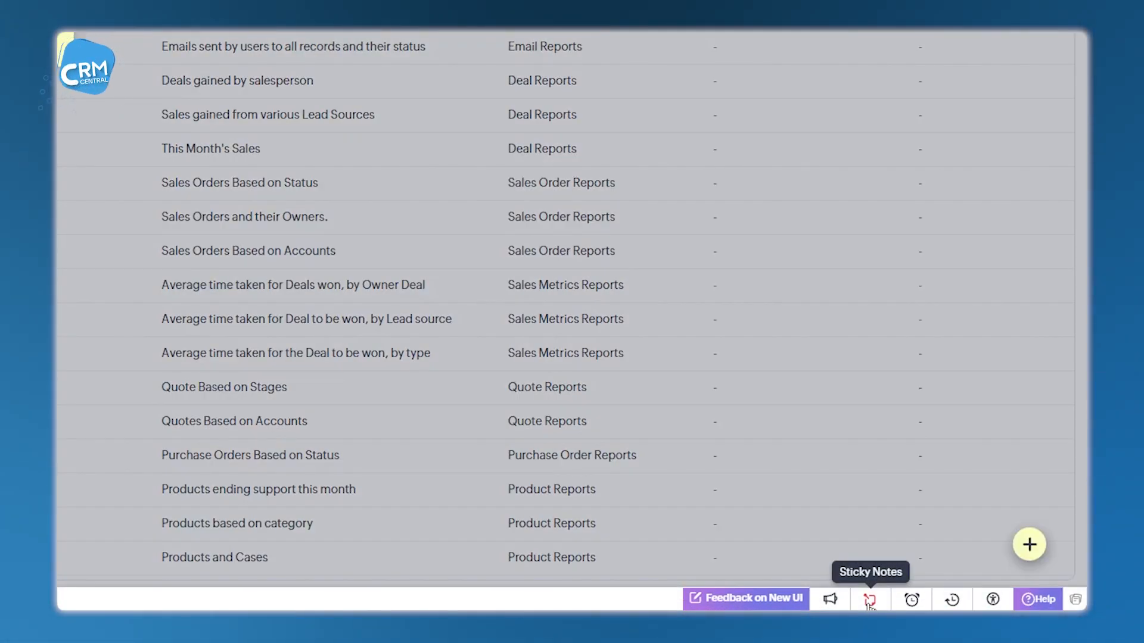
{"action": "left_click", "coordinate": [992, 599]}
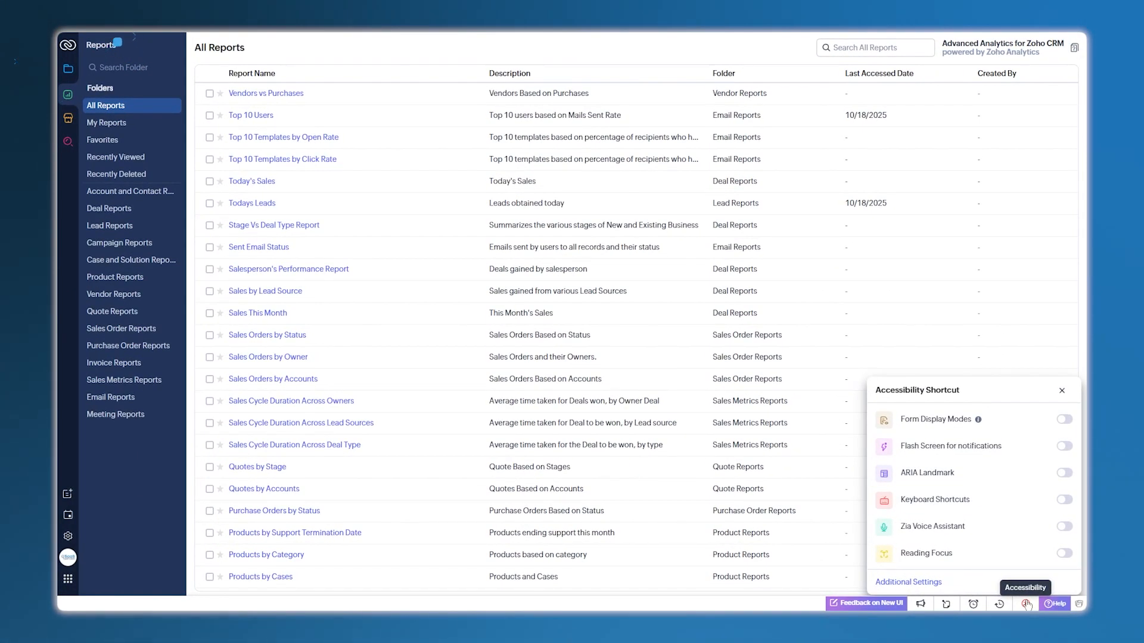
{"action": "left_click", "coordinate": [1061, 390]}
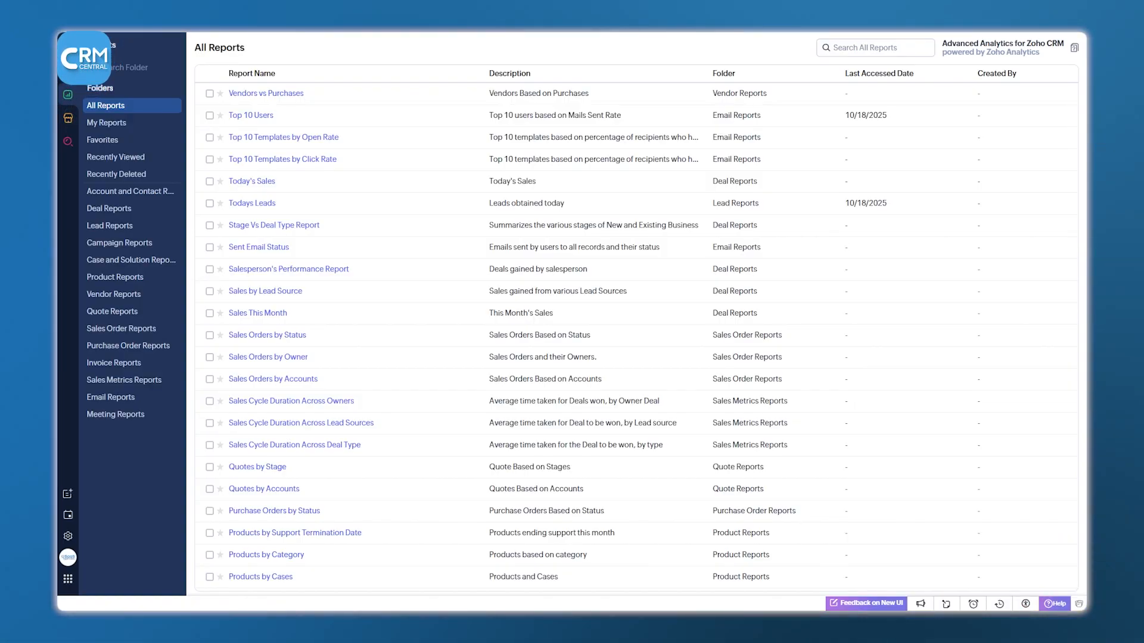
Open the Leads module and scroll sideways across its 10 sample leads.
{"action": "scroll", "scroll_direction": "down", "scroll_amount": 3}
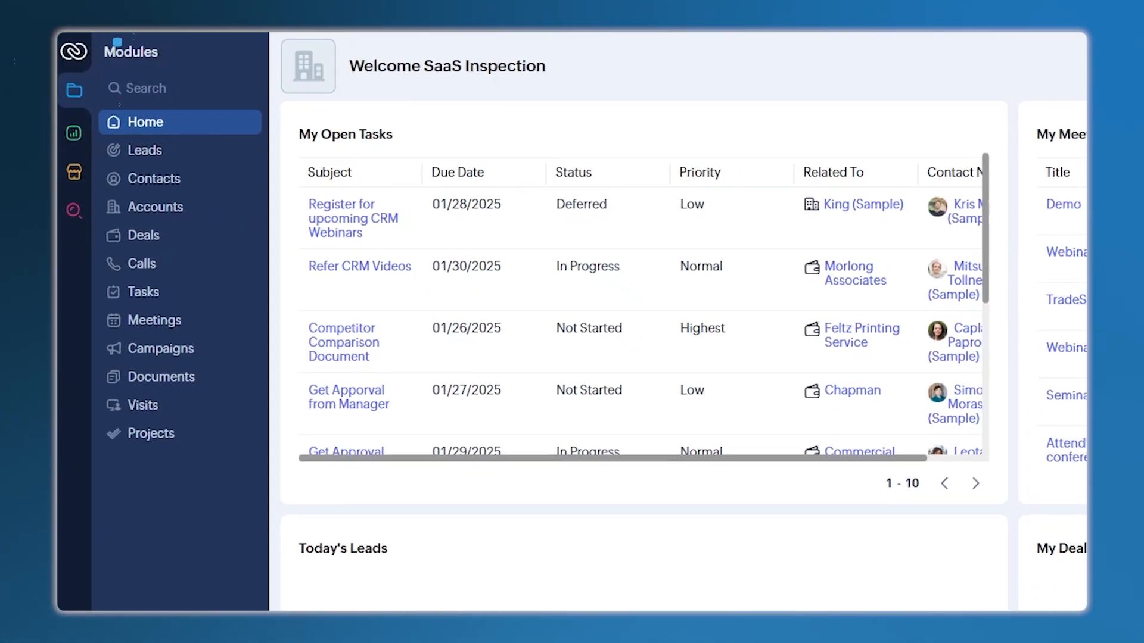
{"action": "left_click", "coordinate": [144, 150]}
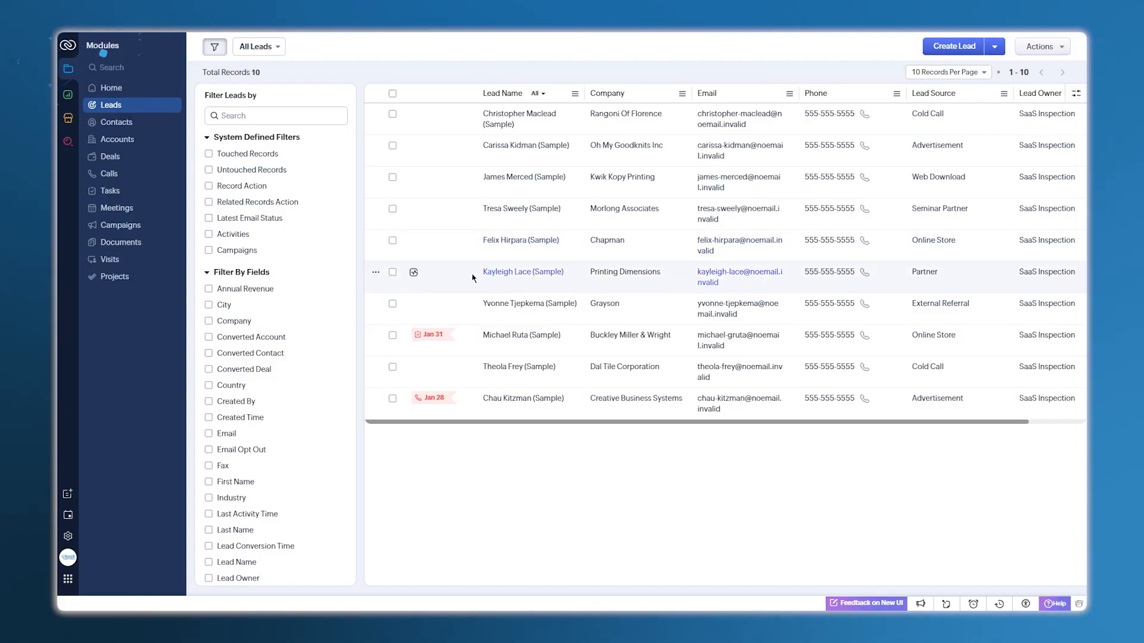
{"action": "scroll", "scroll_direction": "right", "scroll_amount": 3}
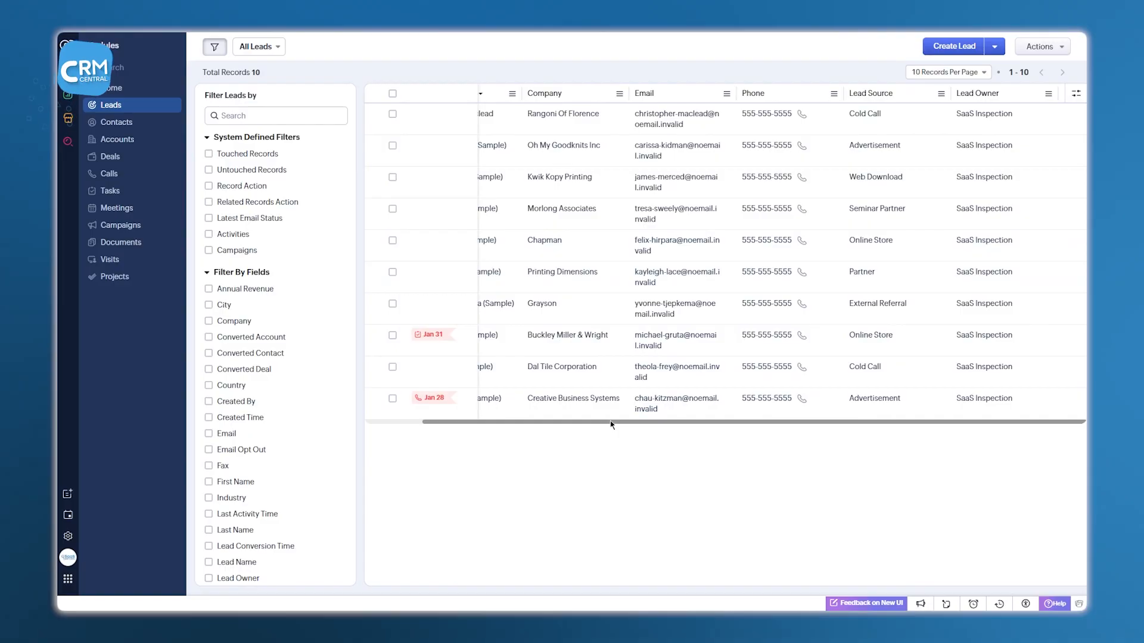
Scroll across the Deals Stage View, then open the Calls list with one outbound call.
{"action": "left_click", "coordinate": [110, 156]}
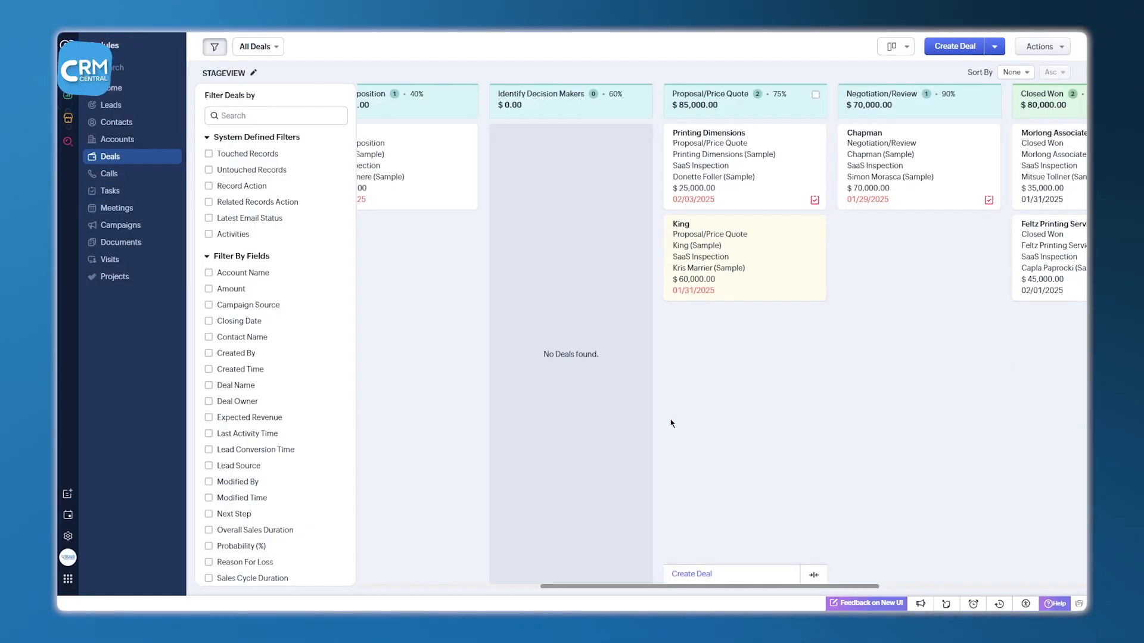
{"action": "scroll", "scroll_direction": "right", "scroll_amount": 3}
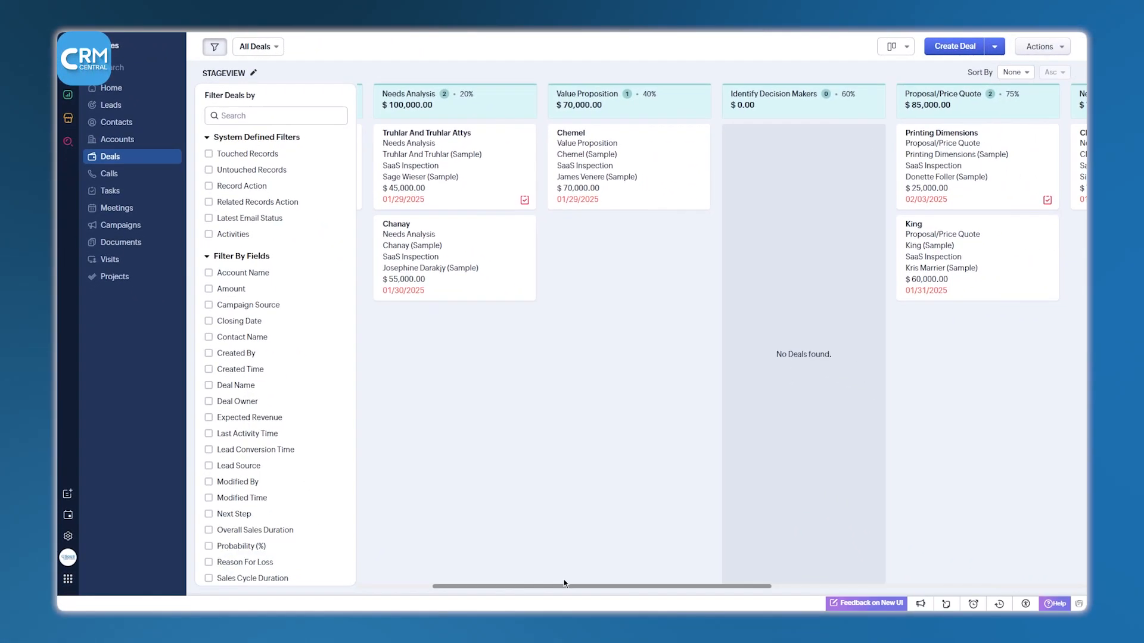
{"action": "left_click", "coordinate": [109, 174]}
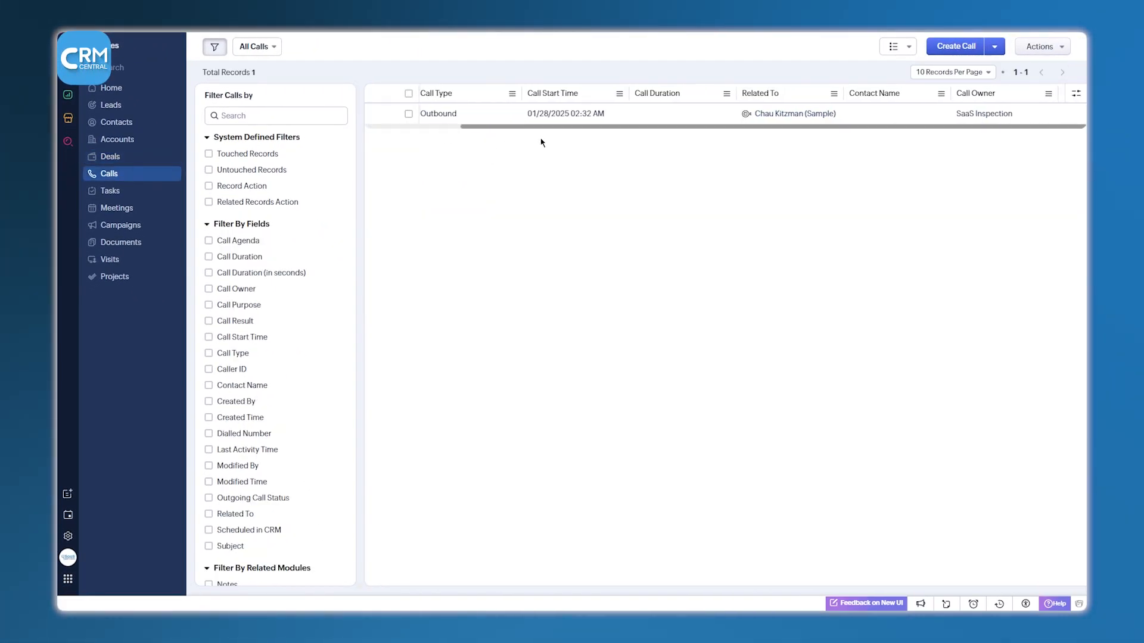
Switch to the Legal Teamspace to show its four Business Agreement records.
{"action": "left_click", "coordinate": [116, 208]}
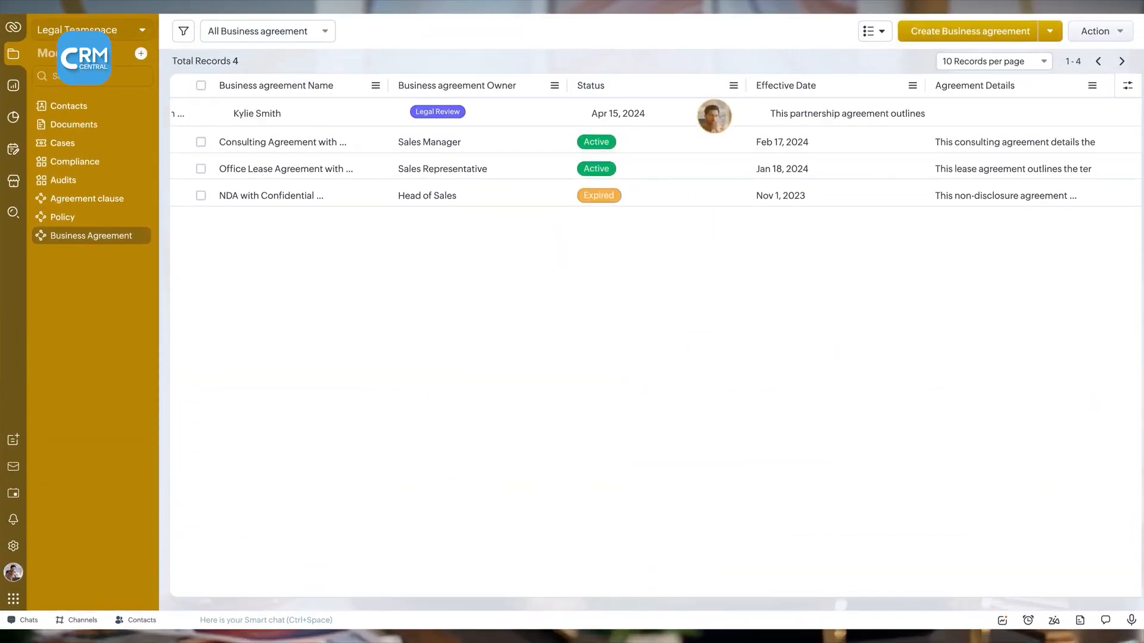
Open the Zia Agents Marketplace listing AI agents for All Departments.
{"action": "left_click", "coordinate": [256, 113]}
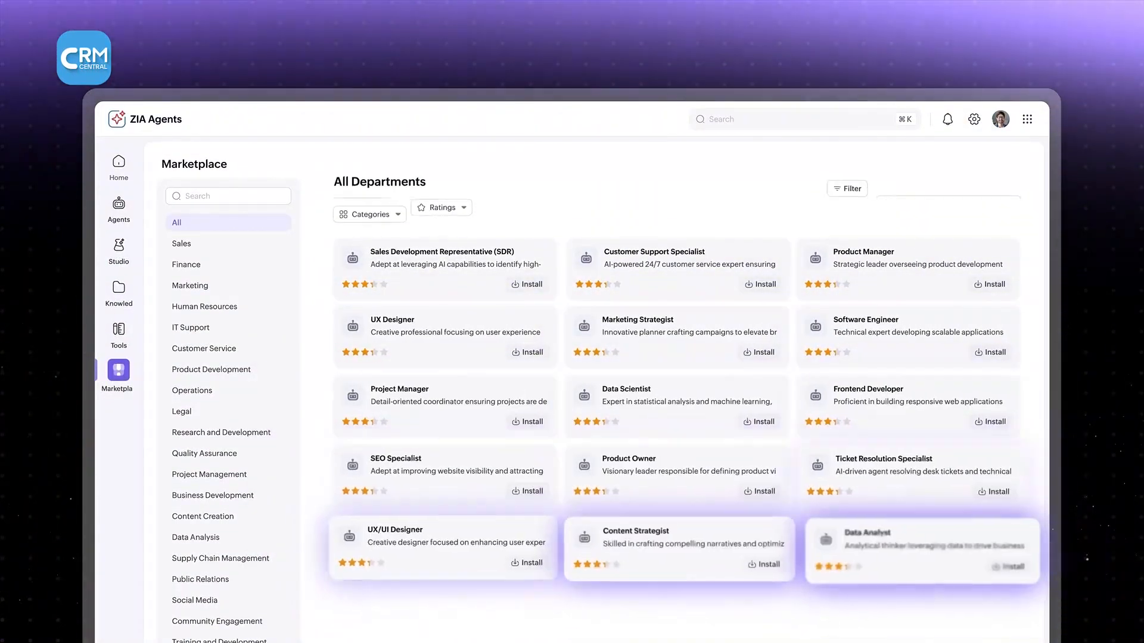
Open the SDR agent card and view its Model dropdown choices.
{"action": "left_click", "coordinate": [846, 189]}
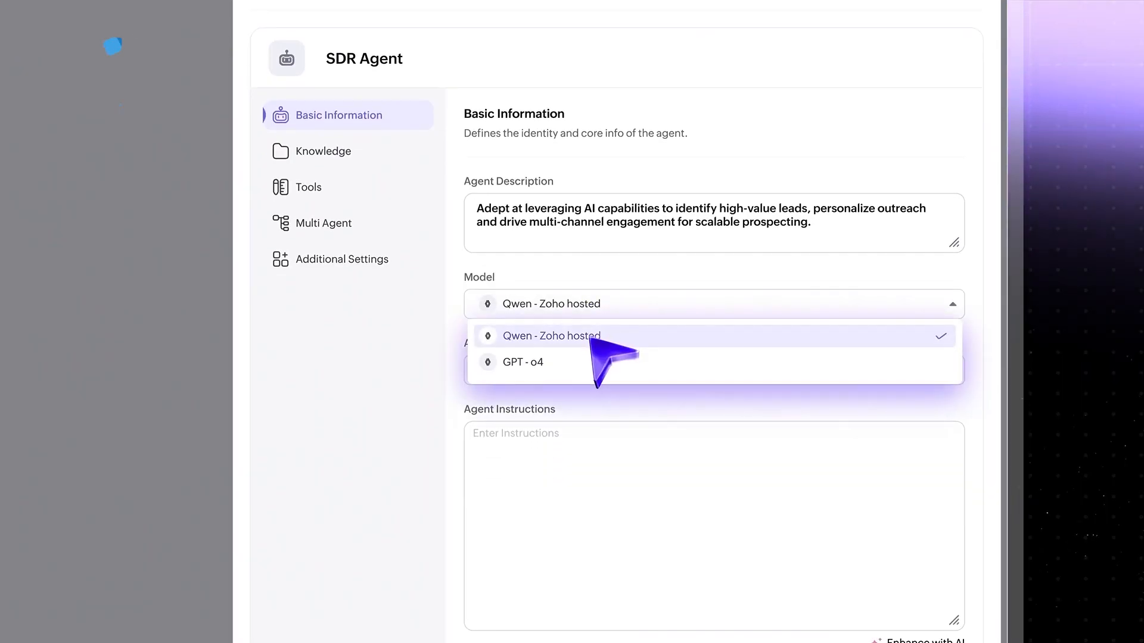
{"action": "left_click", "coordinate": [522, 361]}
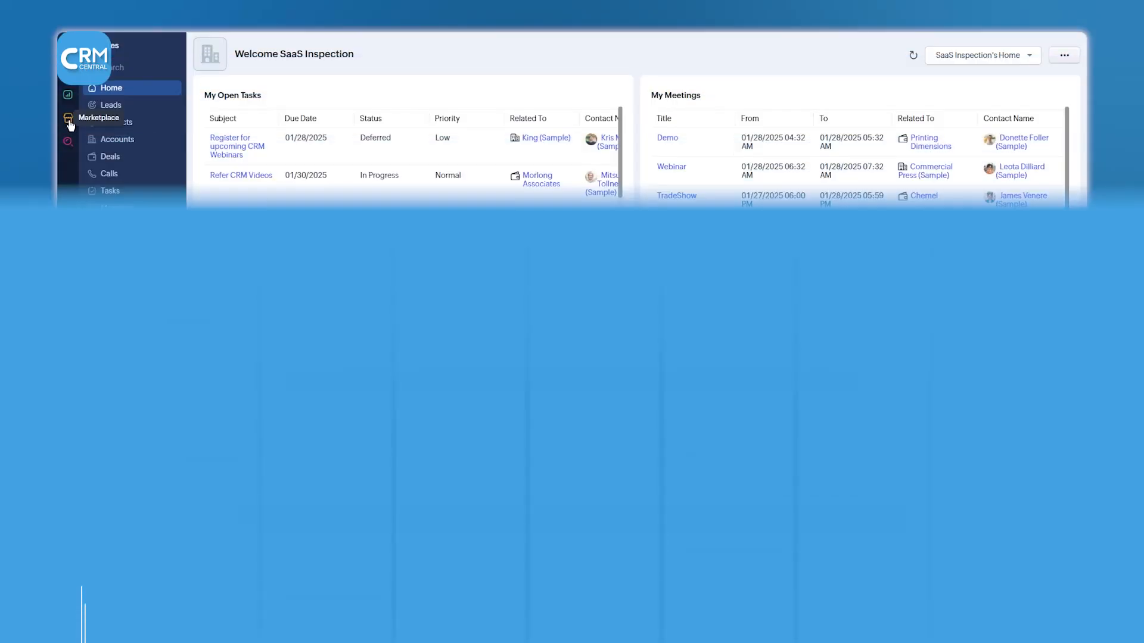
Browse the Zoho integrations, then switch between the Microsoft and Zoho categories.
{"action": "left_click", "coordinate": [68, 119]}
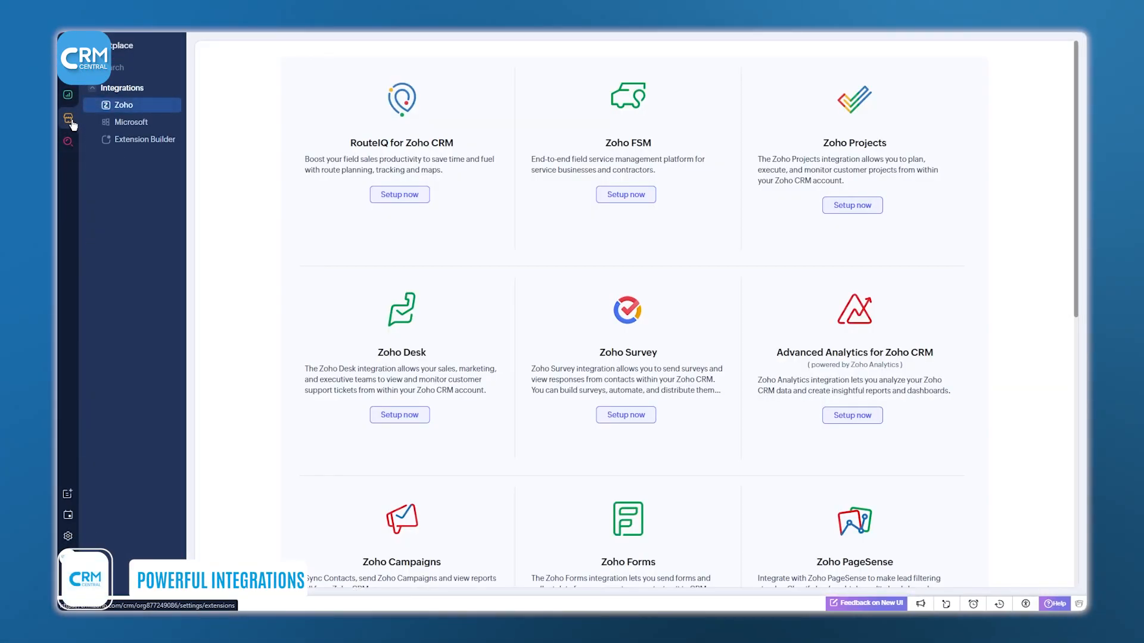
{"action": "scroll", "scroll_direction": "down", "scroll_amount": 3}
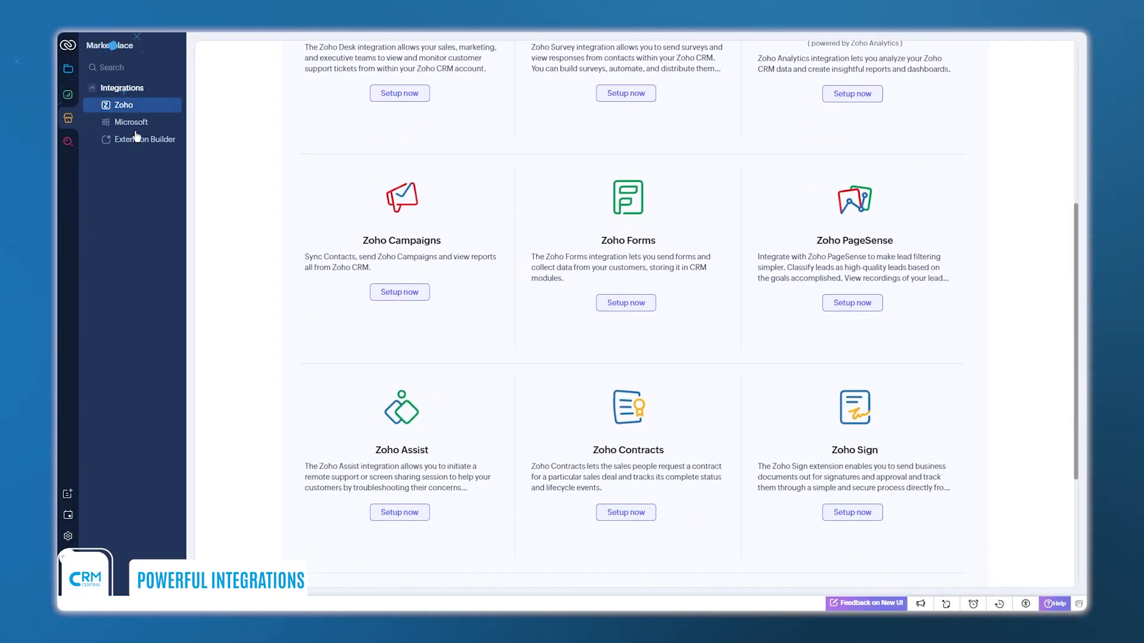
{"action": "left_click", "coordinate": [131, 121]}
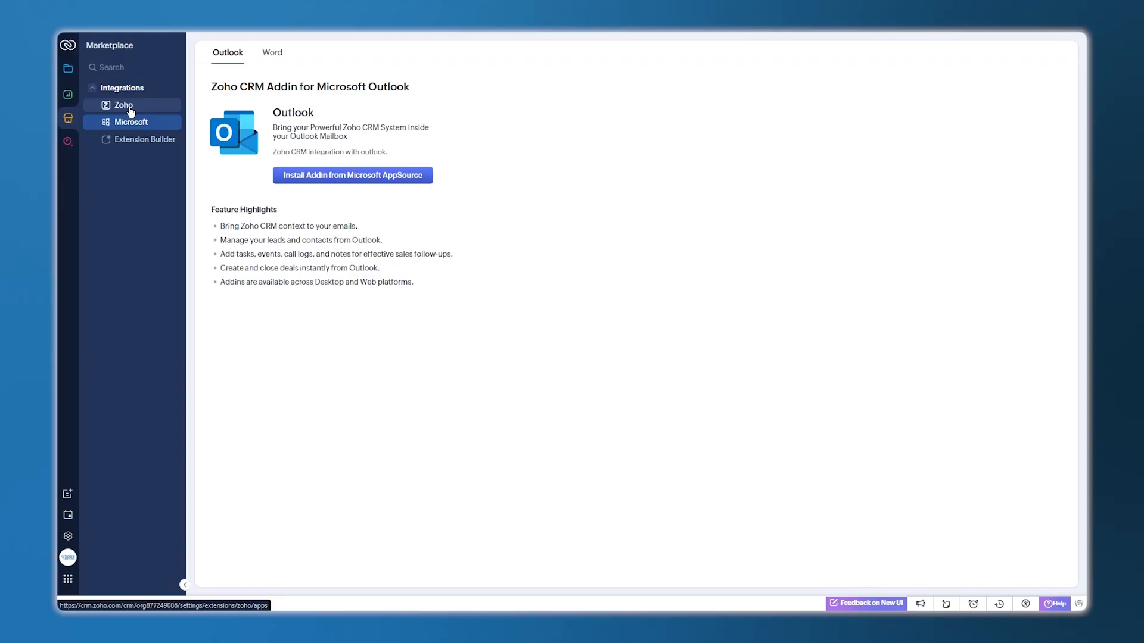
{"action": "left_click", "coordinate": [123, 105]}
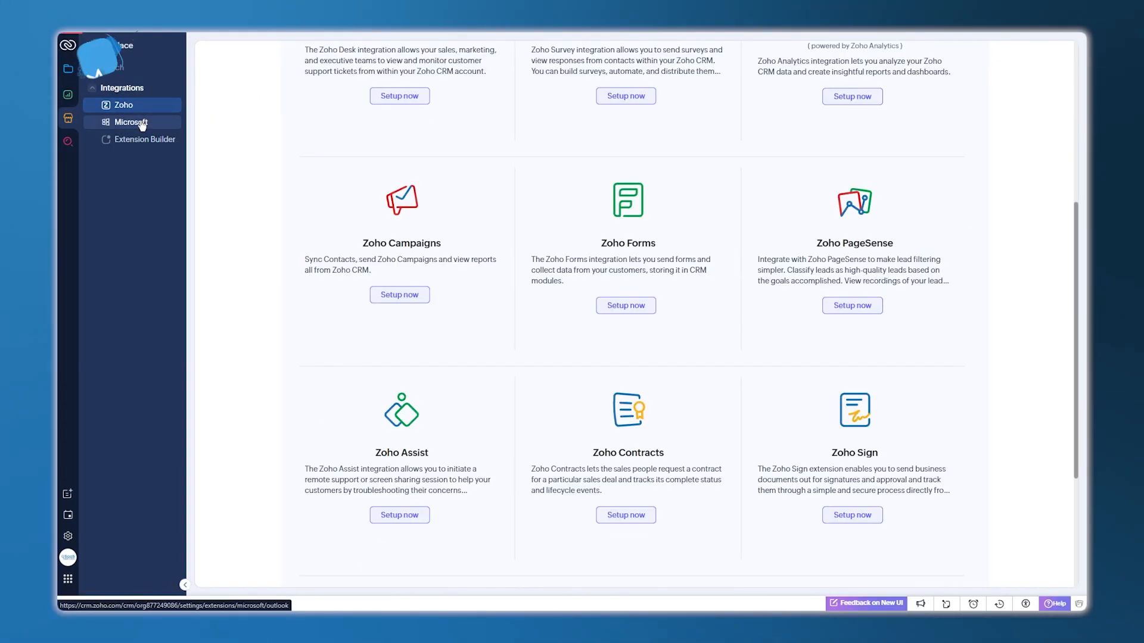
{"action": "left_click", "coordinate": [131, 122]}
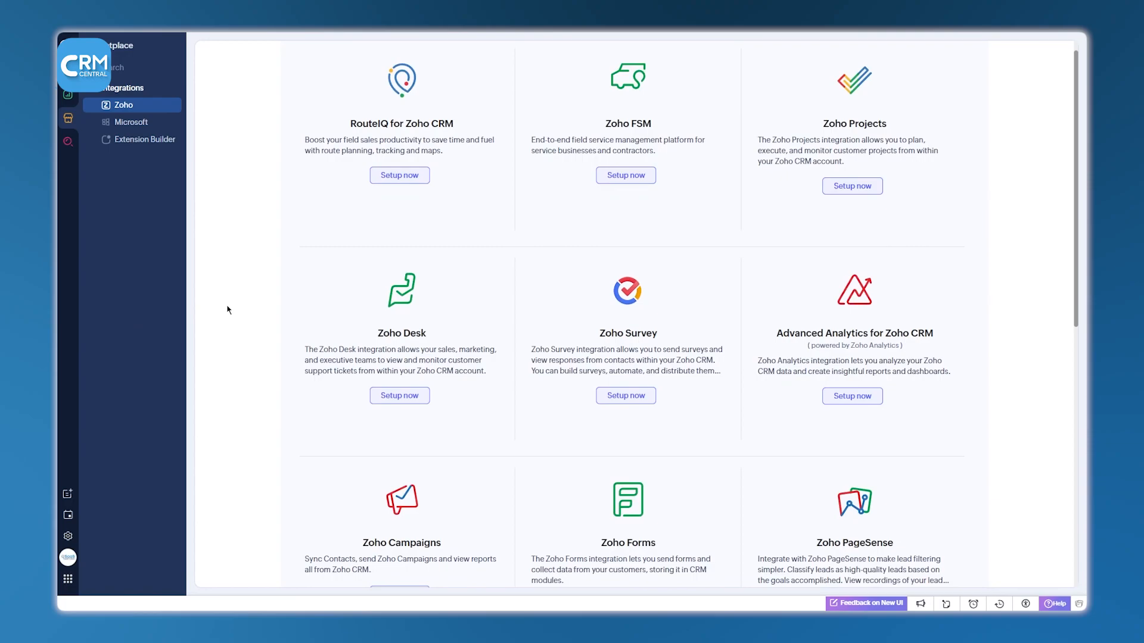
Scroll down through the Microsoft 365 integration page.
{"action": "scroll", "scroll_direction": "down", "scroll_amount": 3}
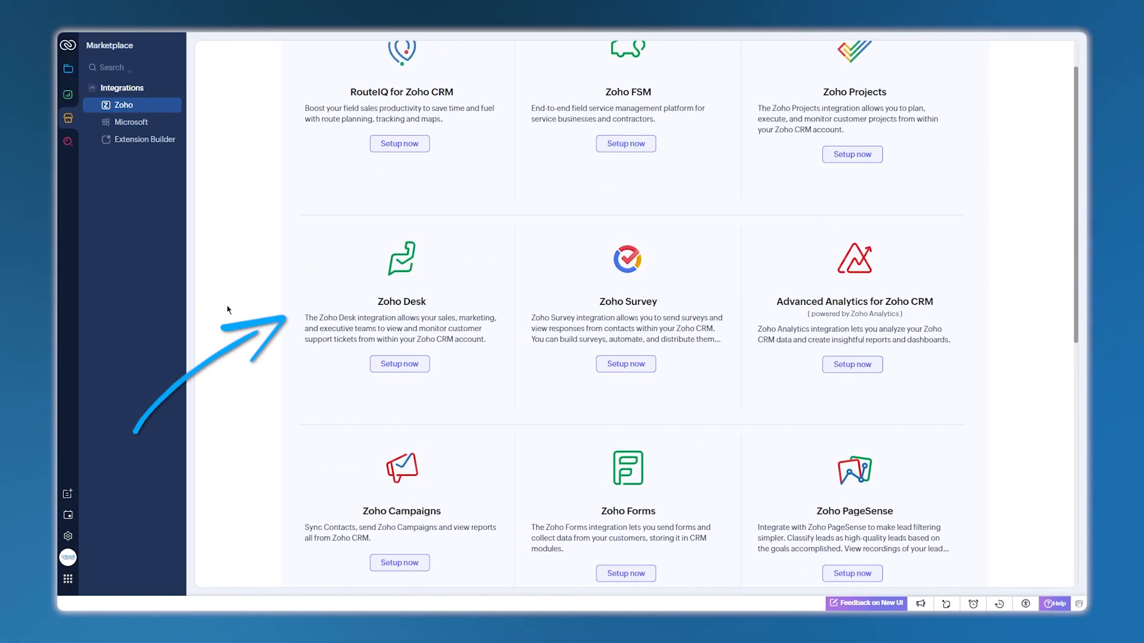
{"action": "scroll", "scroll_direction": "down", "scroll_amount": 3}
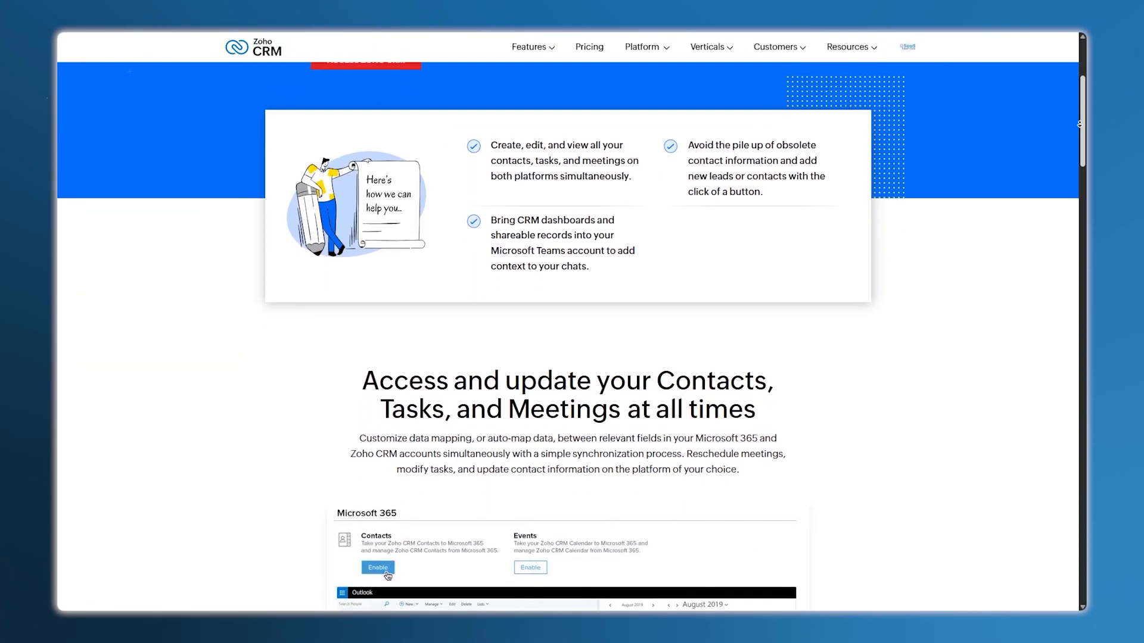
{"action": "scroll", "scroll_direction": "down", "scroll_amount": 3}
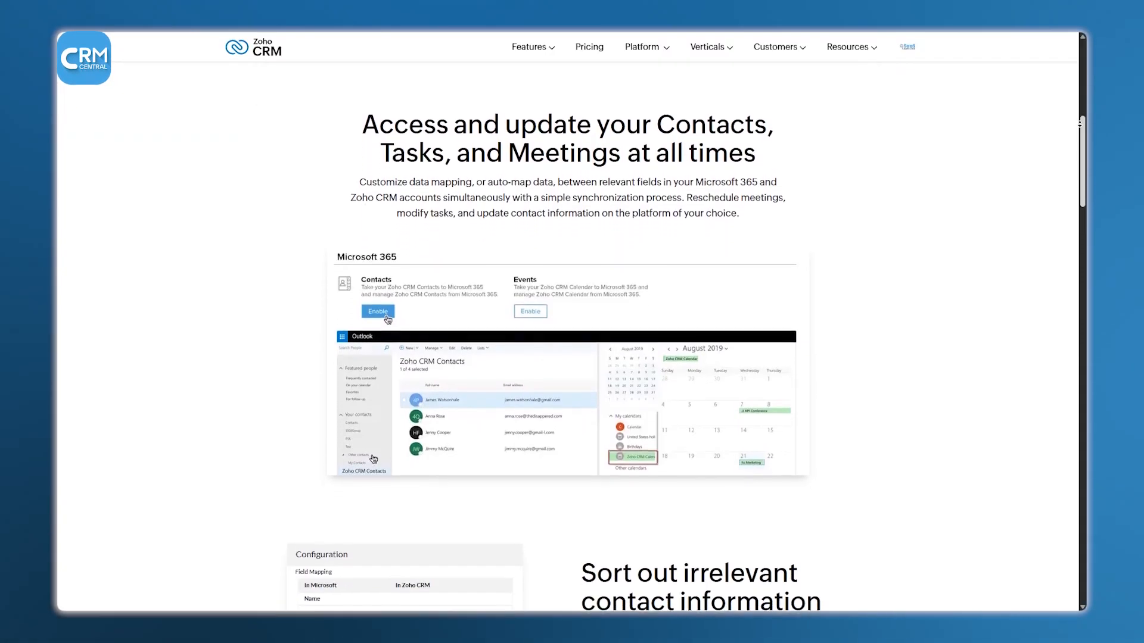
{"action": "scroll", "scroll_direction": "down", "scroll_amount": 3}
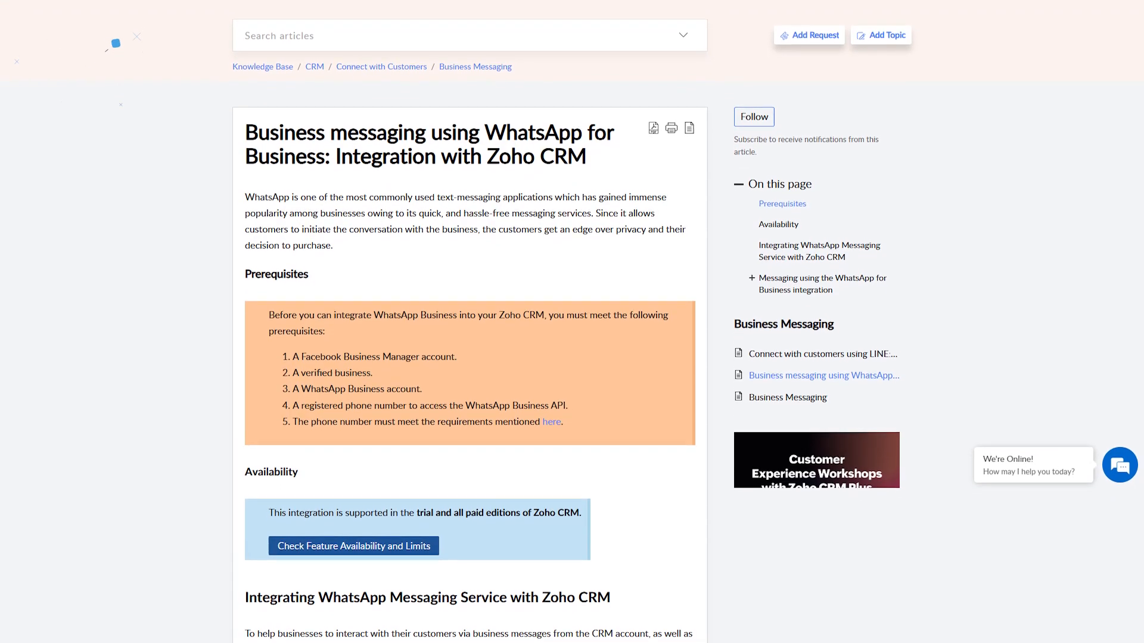
{"action": "scroll", "scroll_direction": "down", "scroll_amount": 3}
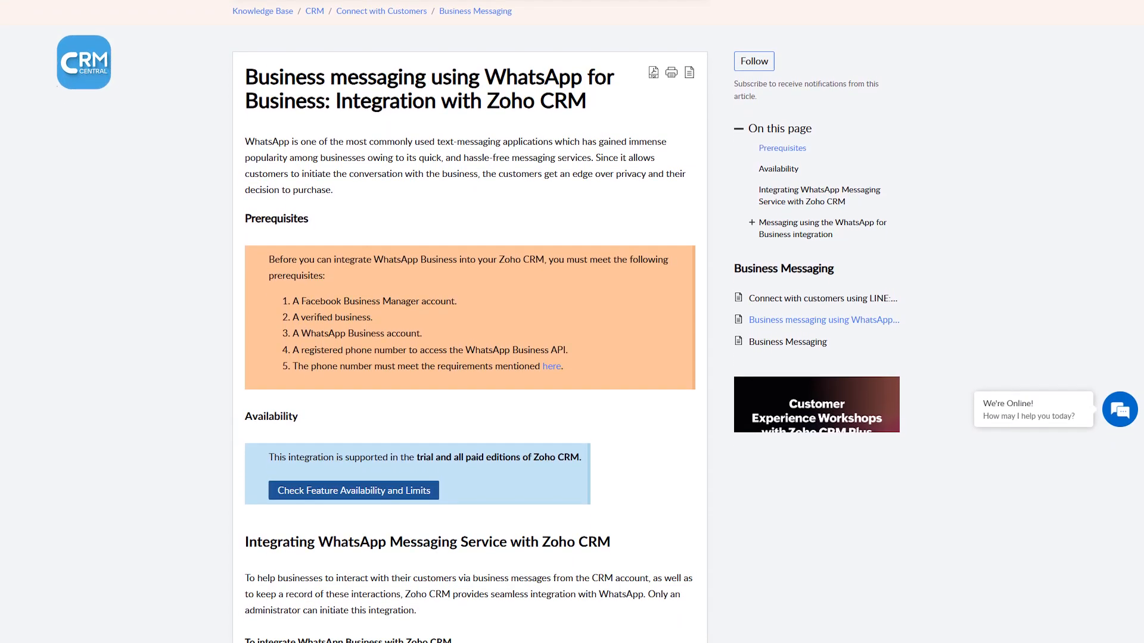
{"action": "scroll", "scroll_direction": "down", "scroll_amount": 3}
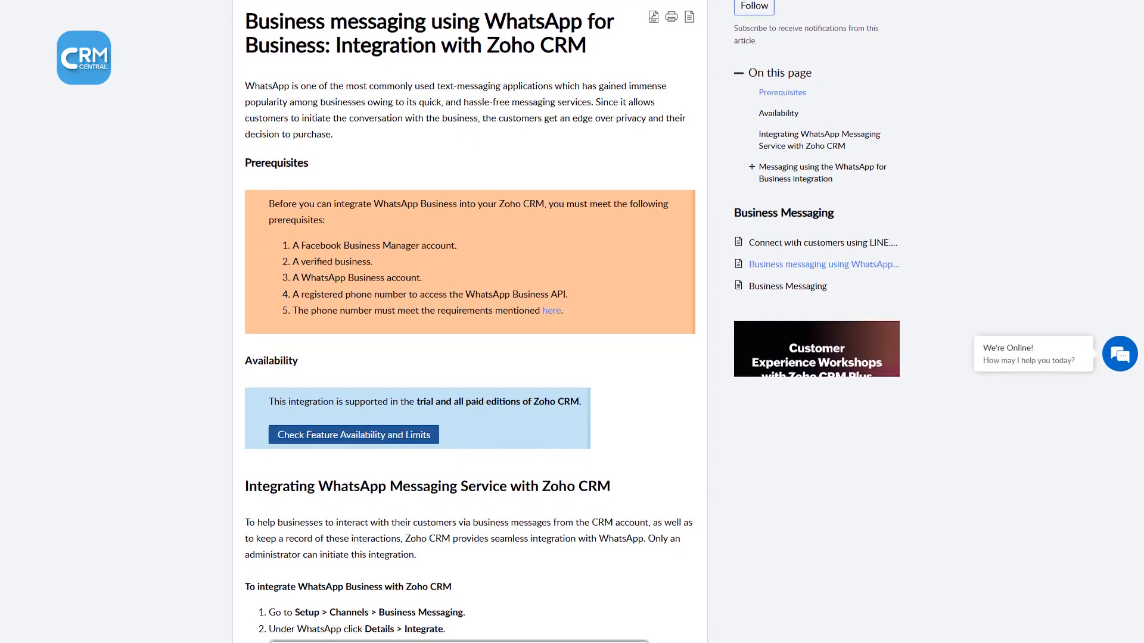
{"action": "scroll", "scroll_direction": "down", "scroll_amount": 3}
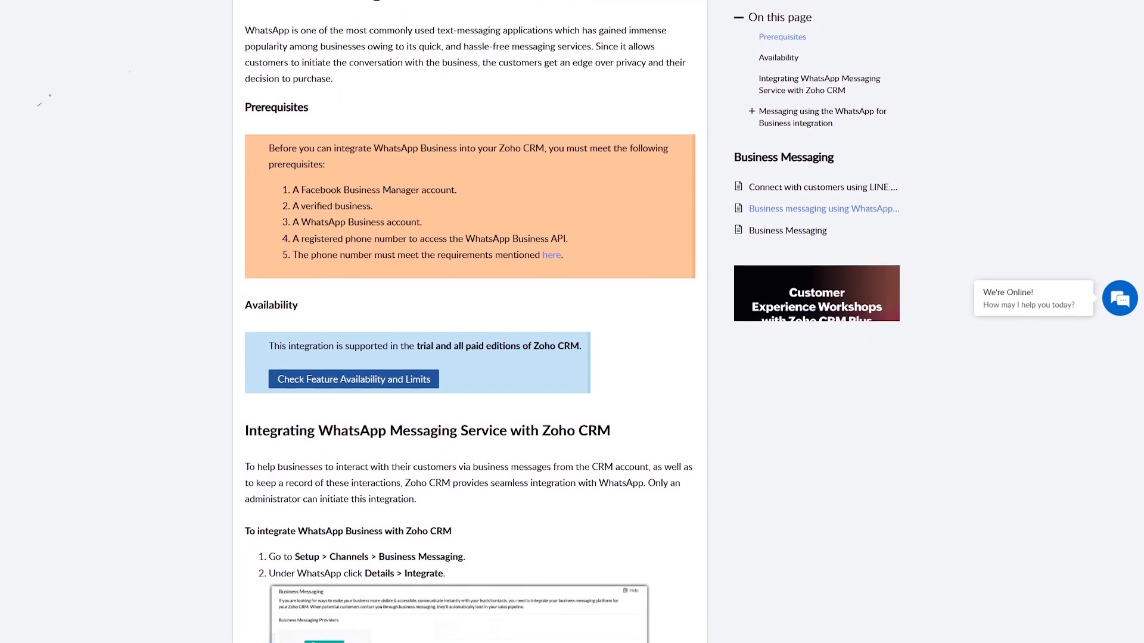
{"action": "scroll", "scroll_direction": "down", "scroll_amount": 3}
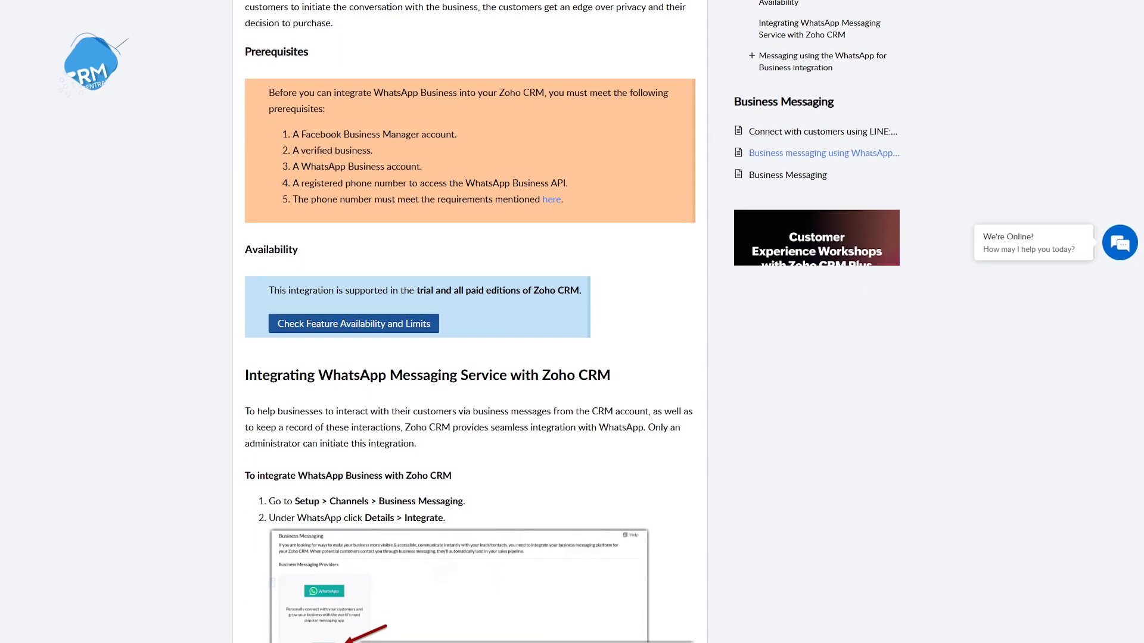
{"action": "scroll", "scroll_direction": "down", "scroll_amount": 3}
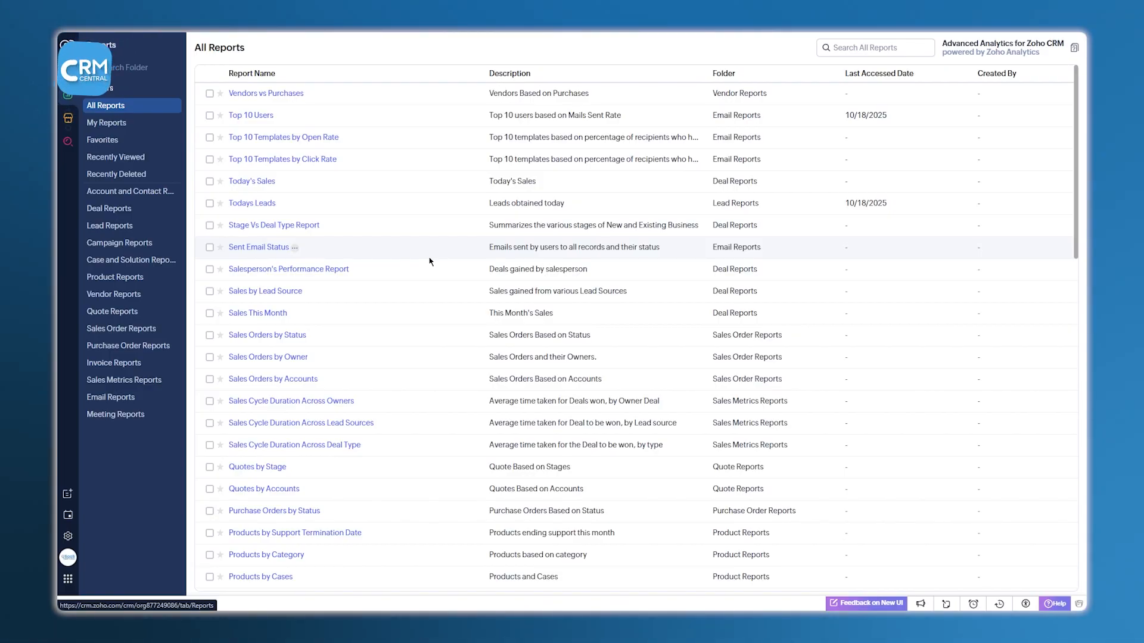
Browse My Reports, Recently Viewed, Case and Solution, Campaign, and Account and Contact Reports folders.
{"action": "left_click", "coordinate": [106, 122]}
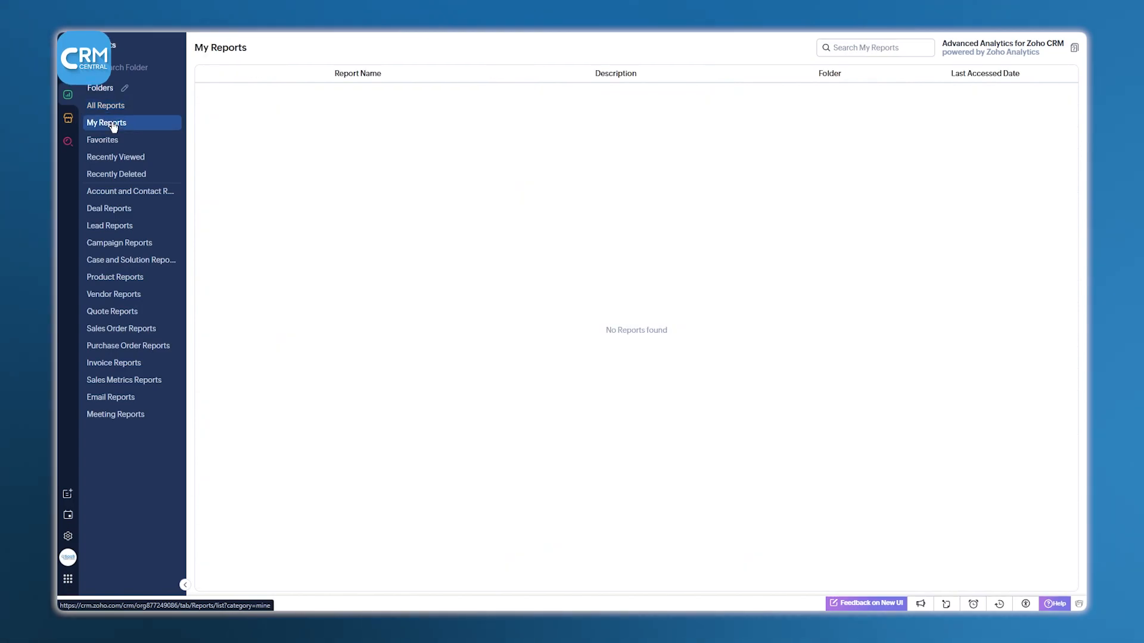
{"action": "left_click", "coordinate": [115, 156]}
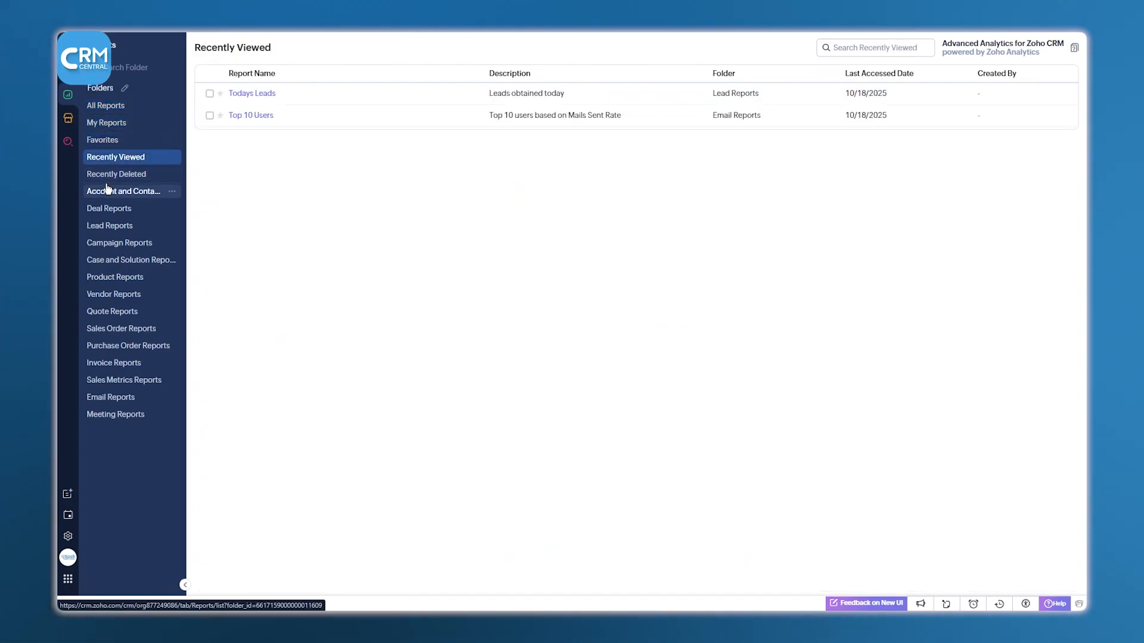
{"action": "left_click", "coordinate": [252, 93]}
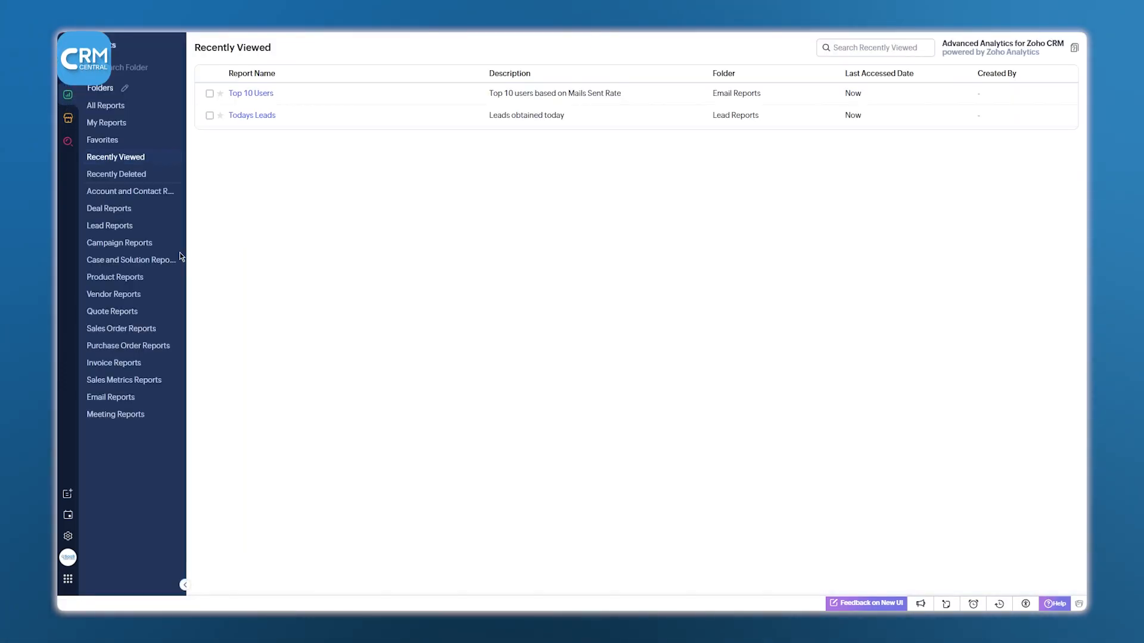
{"action": "left_click", "coordinate": [130, 259]}
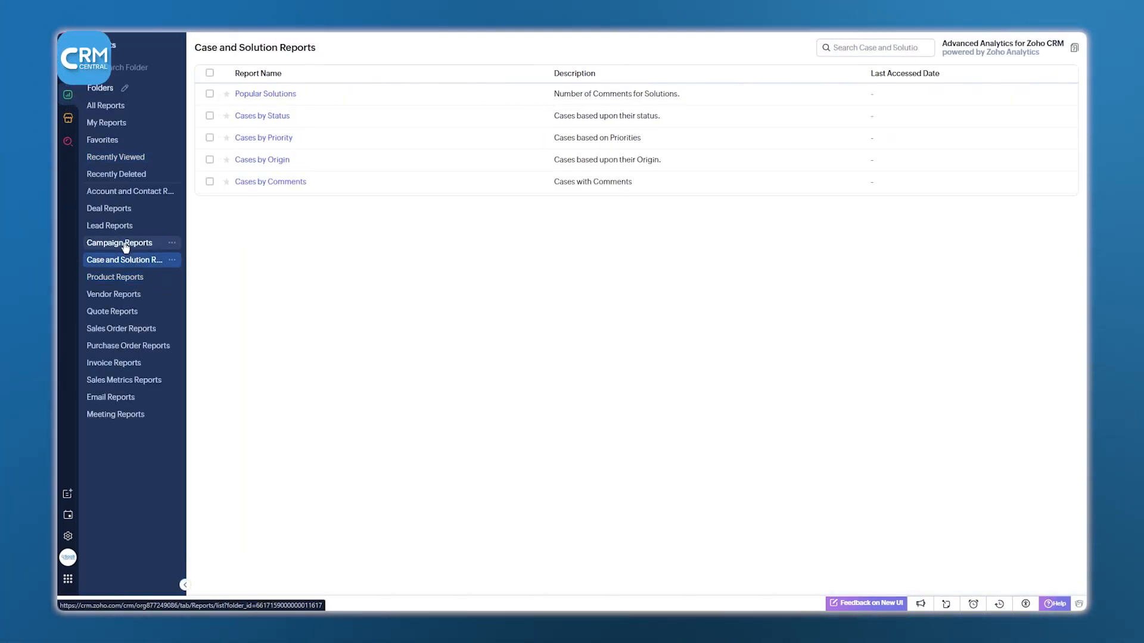
{"action": "left_click", "coordinate": [119, 243]}
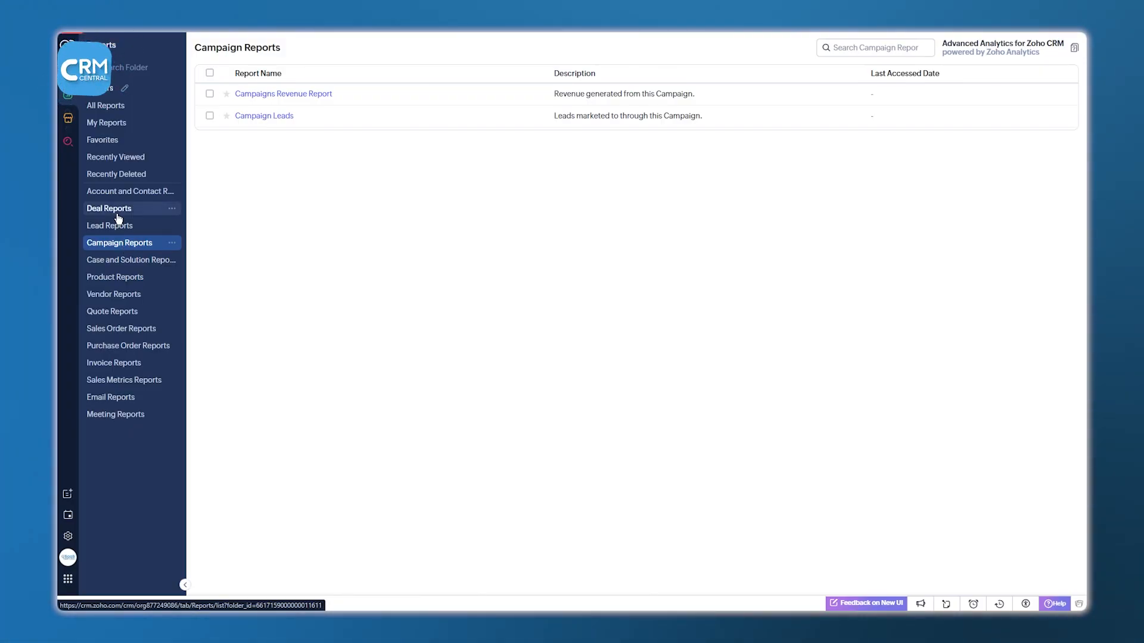
{"action": "left_click", "coordinate": [106, 121]}
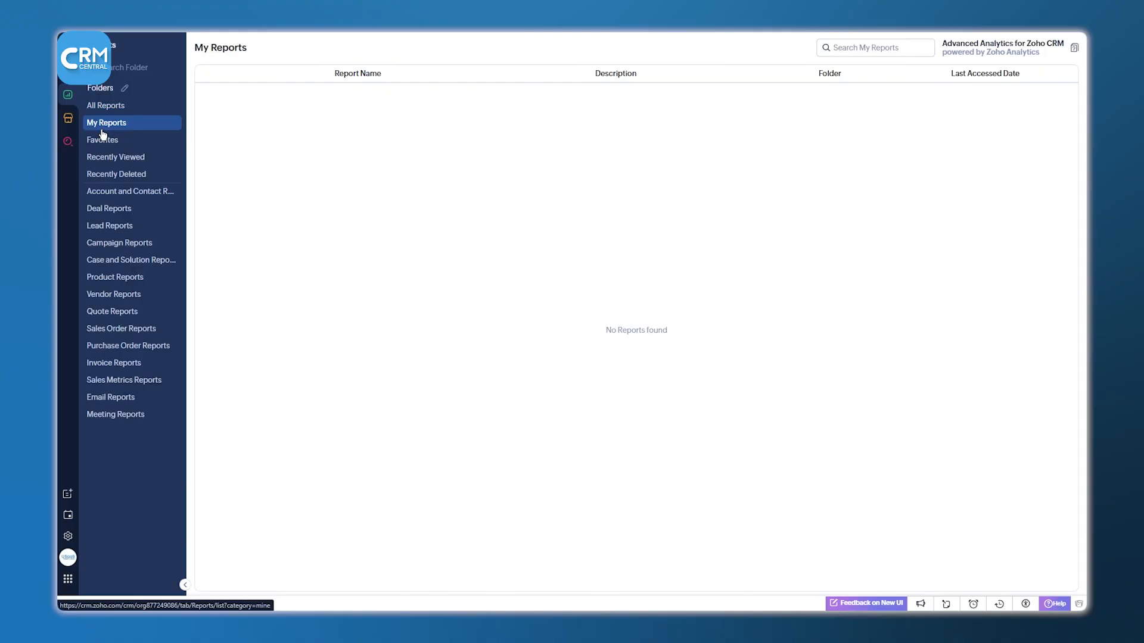
{"action": "left_click", "coordinate": [131, 191]}
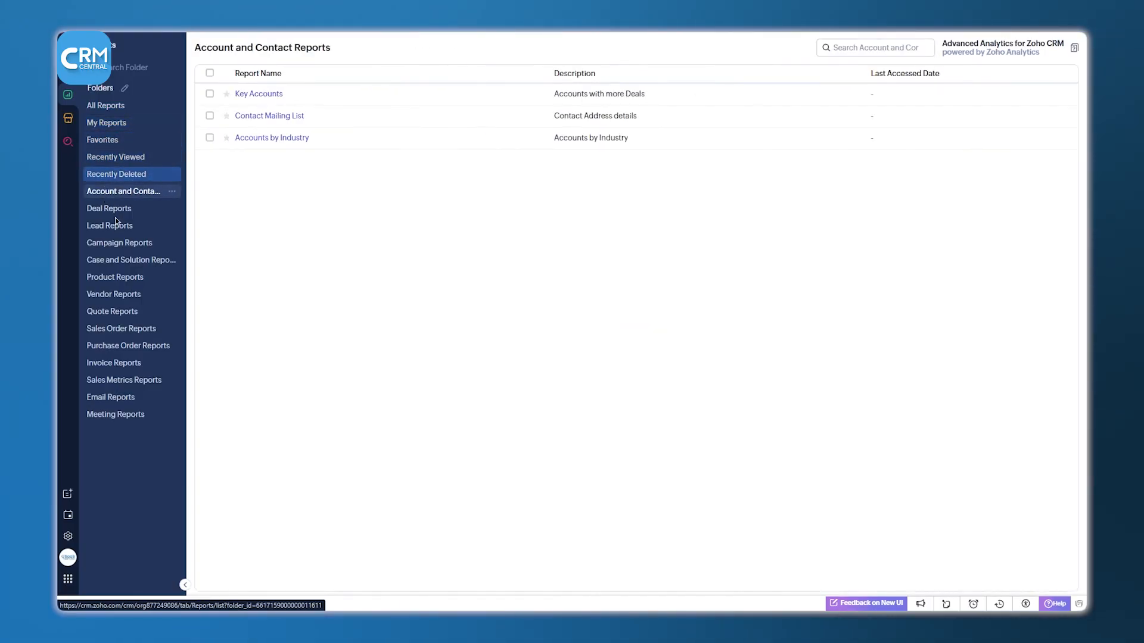
{"action": "left_click", "coordinate": [111, 397]}
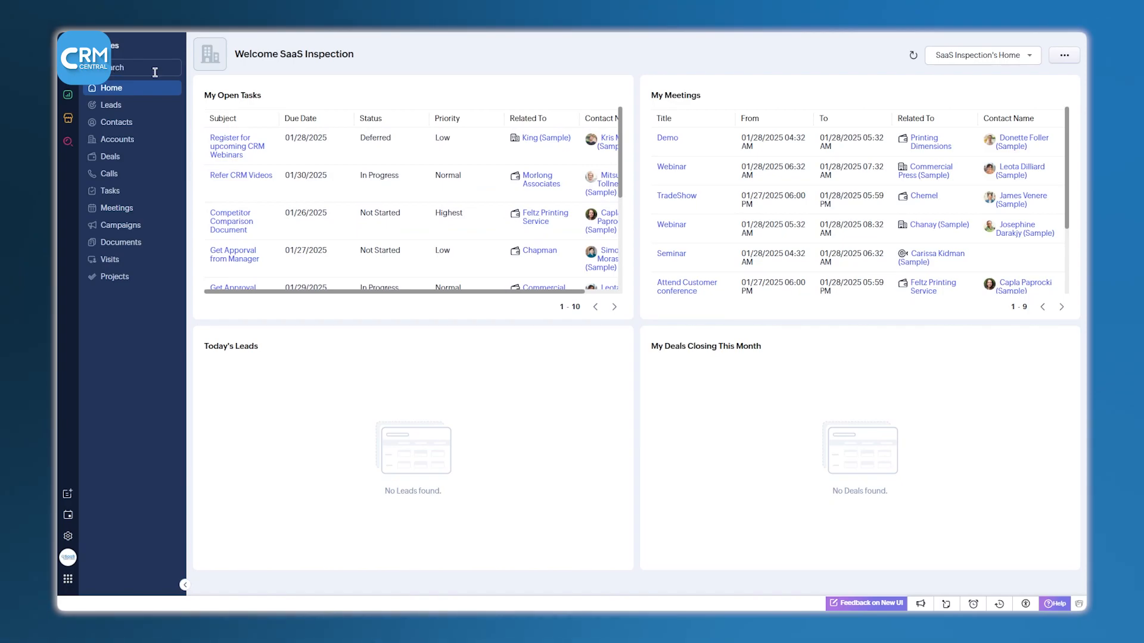
Search 'lea' to open Leads, view the Add New create list, then open the calendar.
{"action": "type", "text": "lea"}
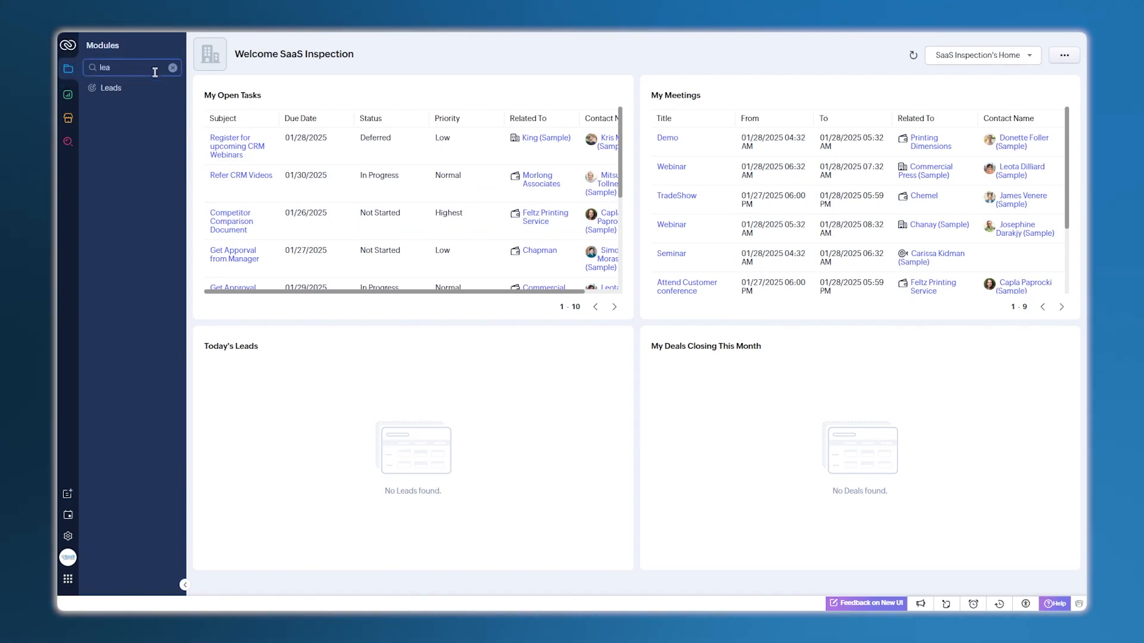
{"action": "left_click", "coordinate": [112, 88]}
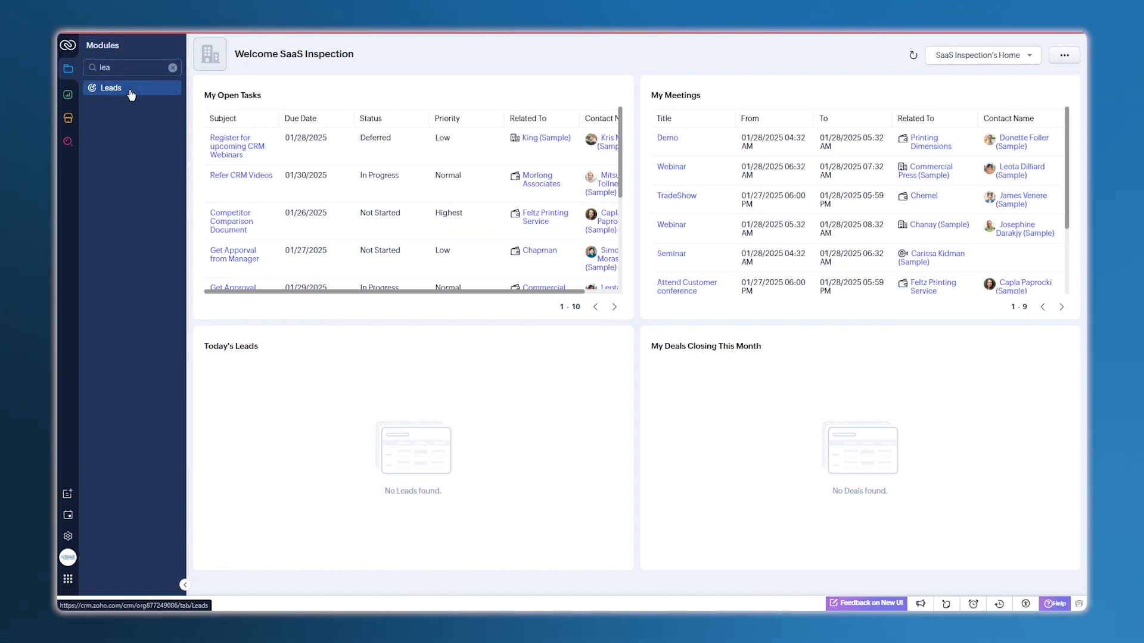
{"action": "left_click", "coordinate": [111, 87]}
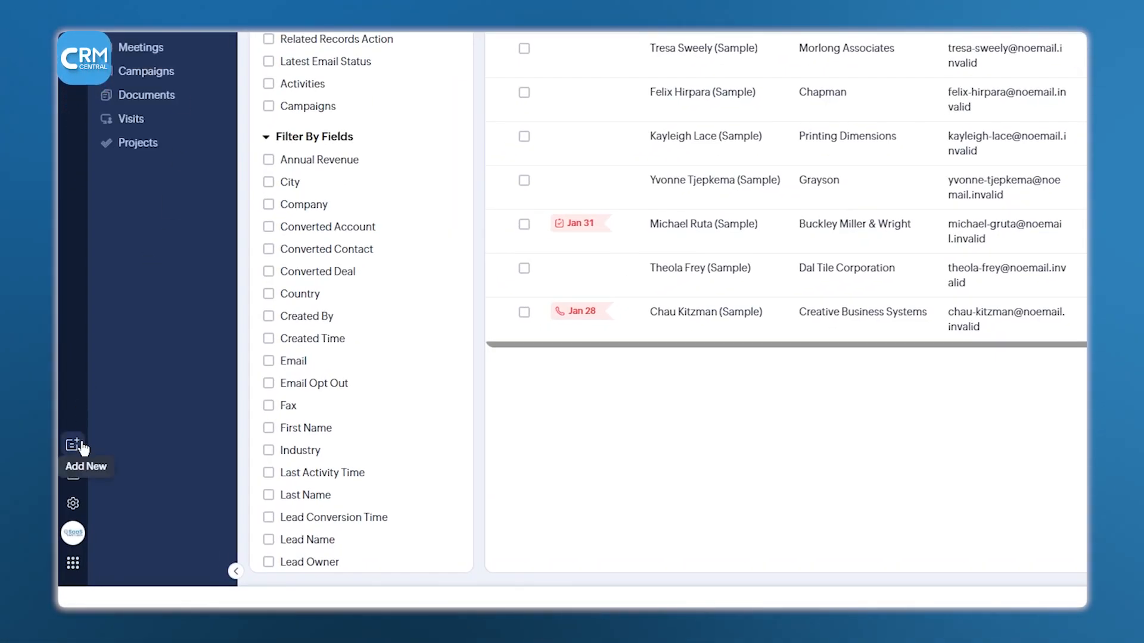
{"action": "left_click", "coordinate": [73, 444]}
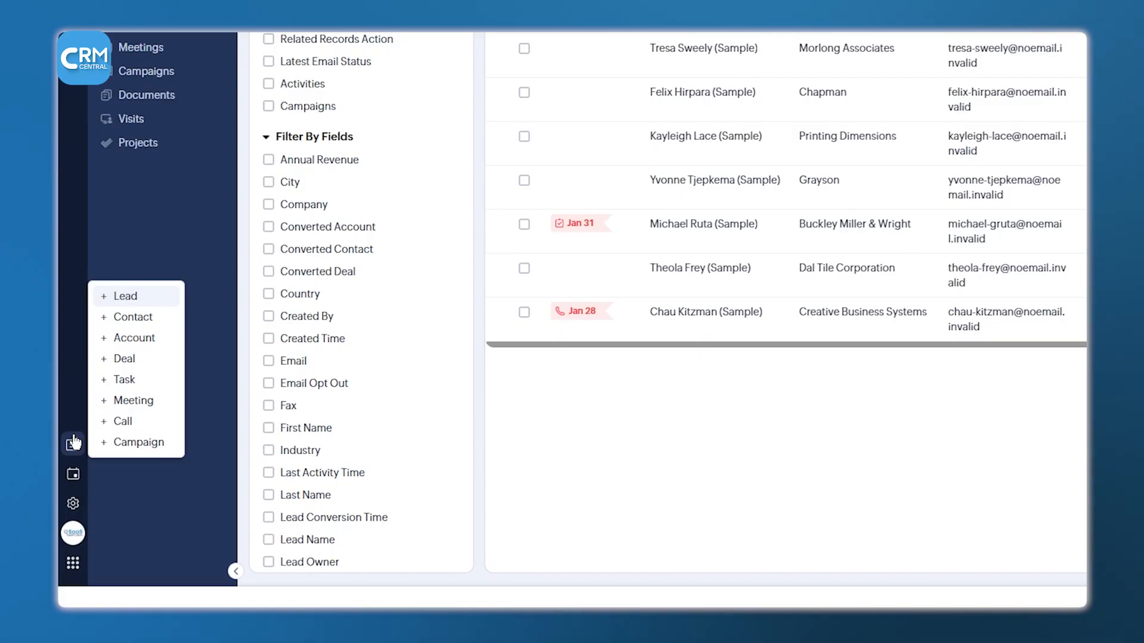
{"action": "left_click", "coordinate": [72, 473]}
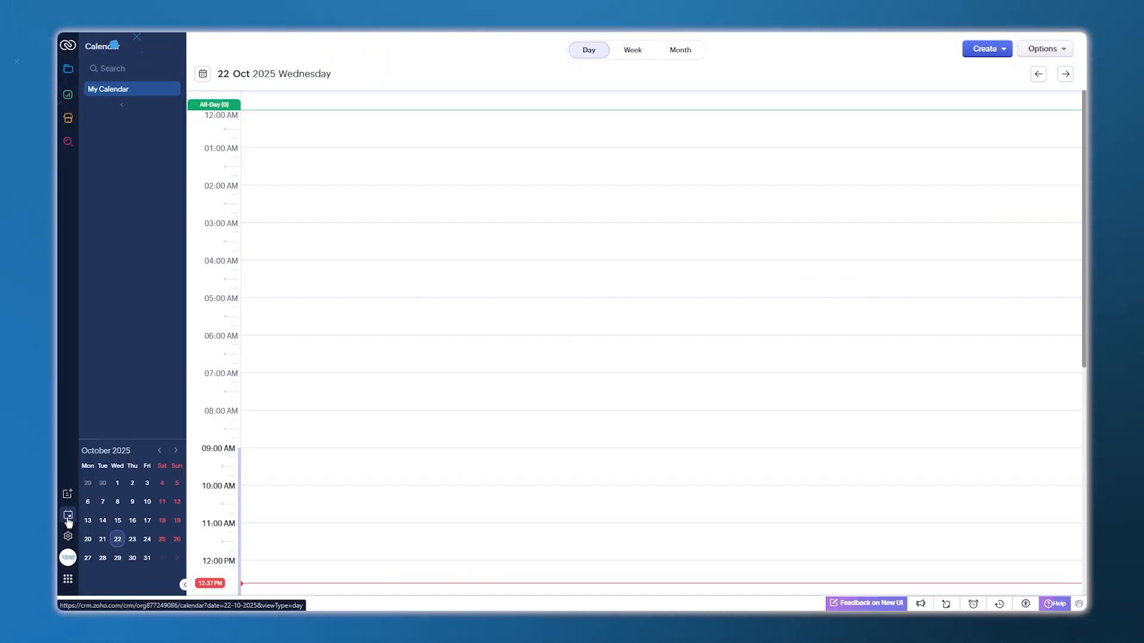
Browse November 2025 in the calendar by month, 8 November day, and week, ending on month view.
{"action": "scroll", "scroll_direction": "down", "scroll_amount": 3}
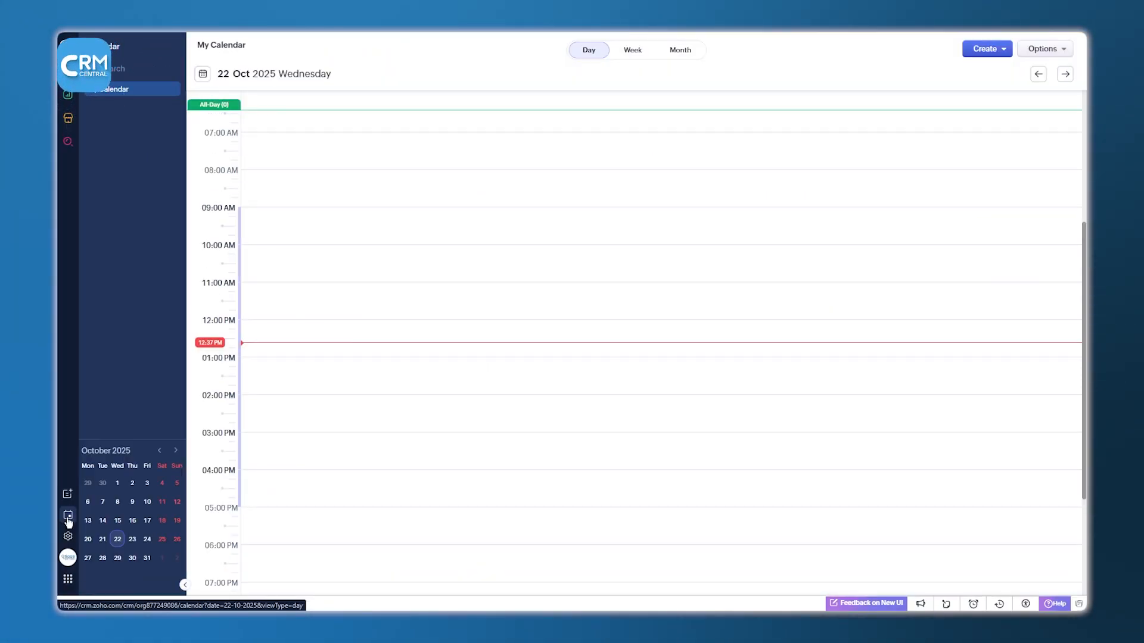
{"action": "left_click", "coordinate": [679, 49]}
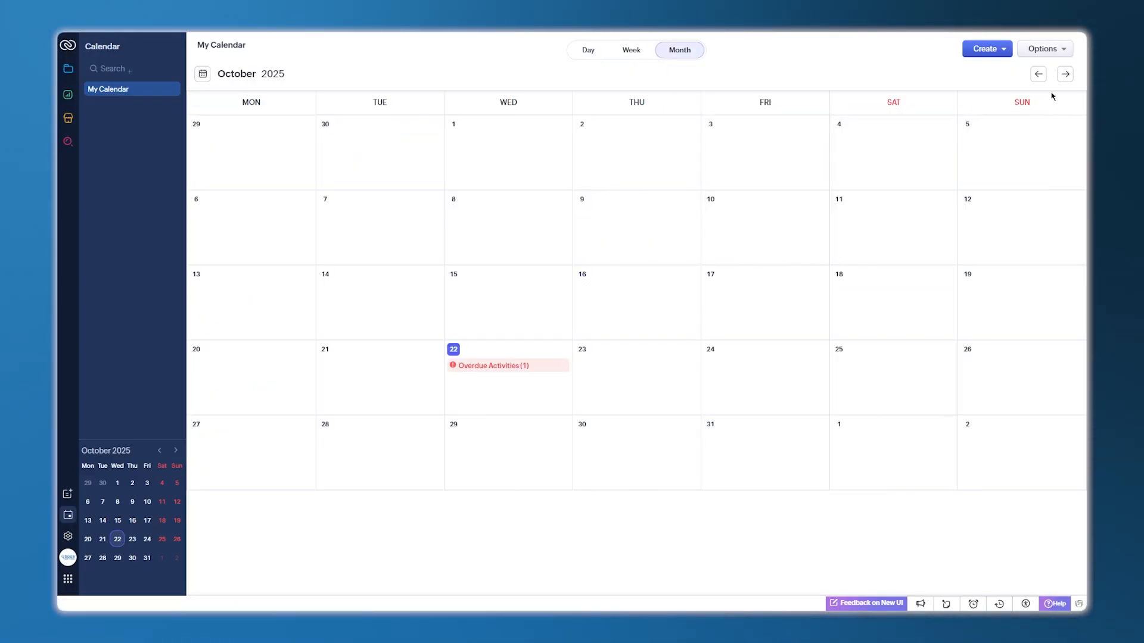
{"action": "left_click", "coordinate": [160, 502]}
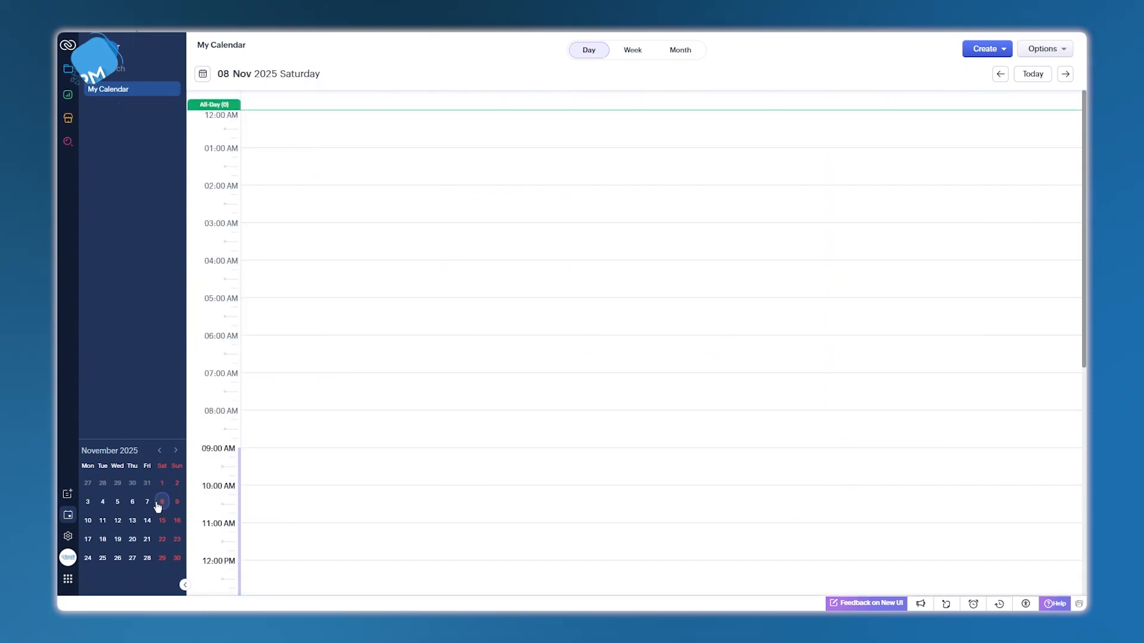
{"action": "left_click", "coordinate": [631, 49]}
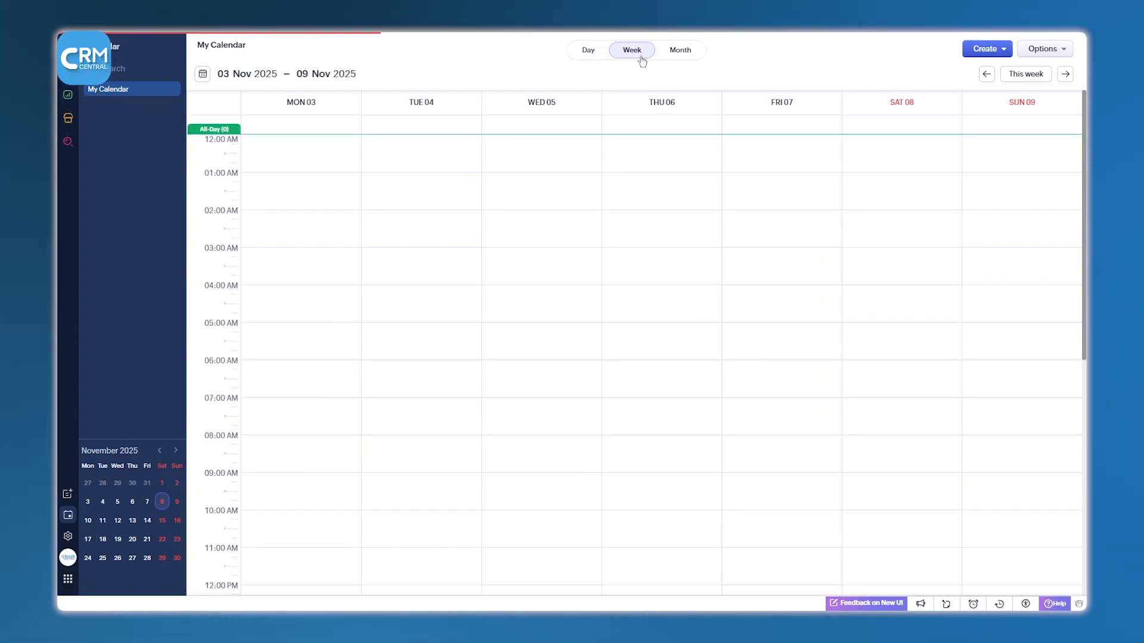
{"action": "left_click", "coordinate": [679, 49]}
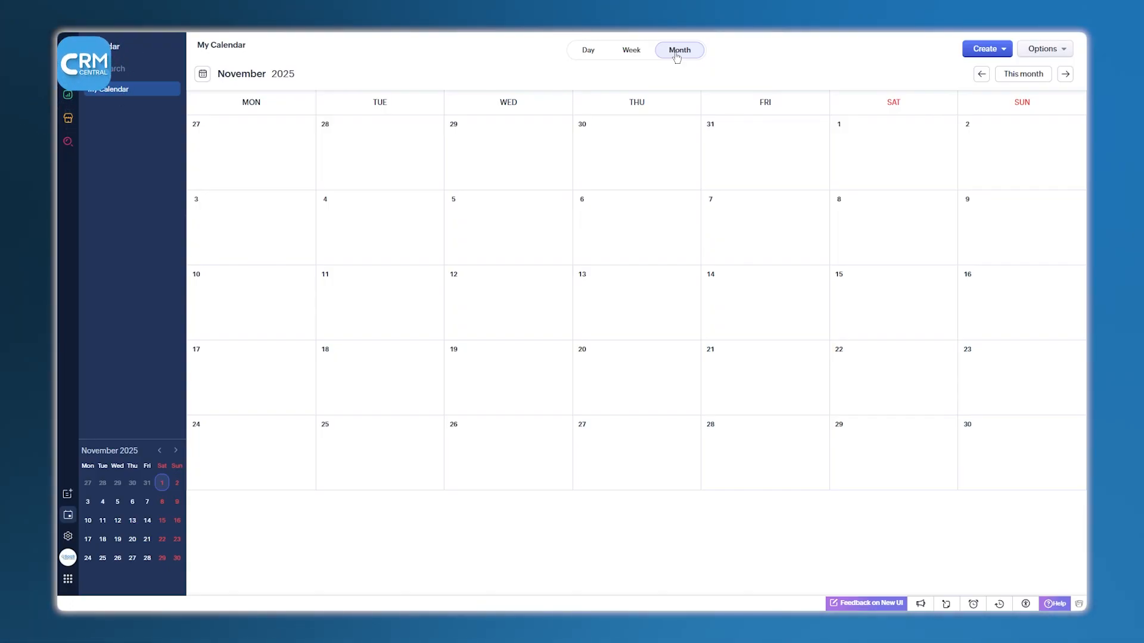
{"action": "mouse_move", "coordinate": [706, 115]}
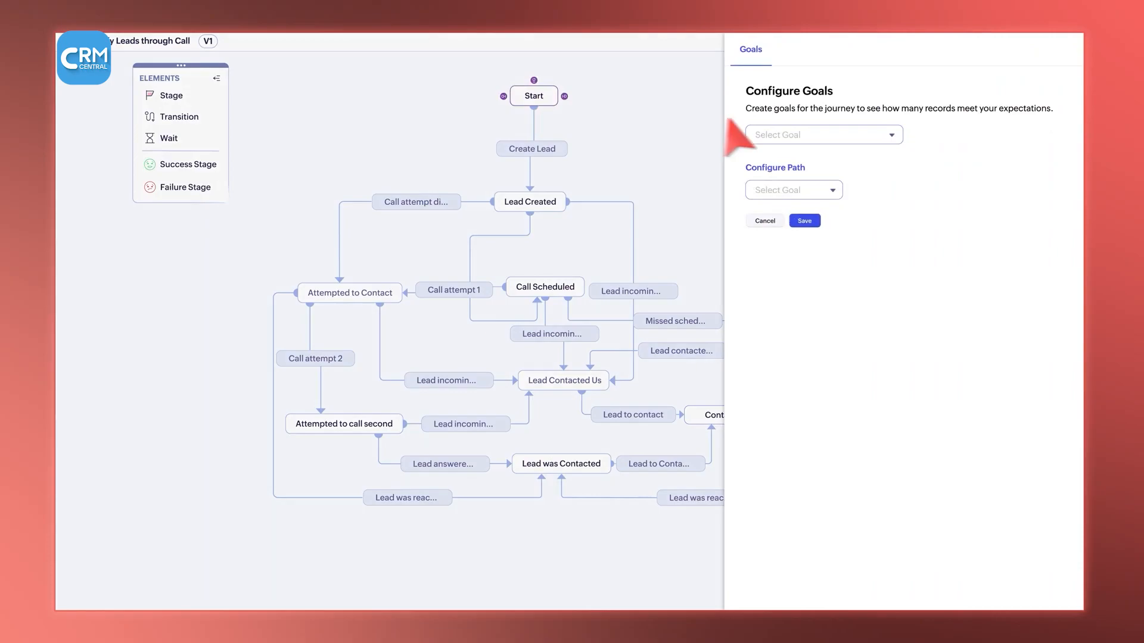
View the journey Select Goal options and a Quotes layout field menu, then open Onboarding Teamspace.
{"action": "left_click", "coordinate": [823, 134]}
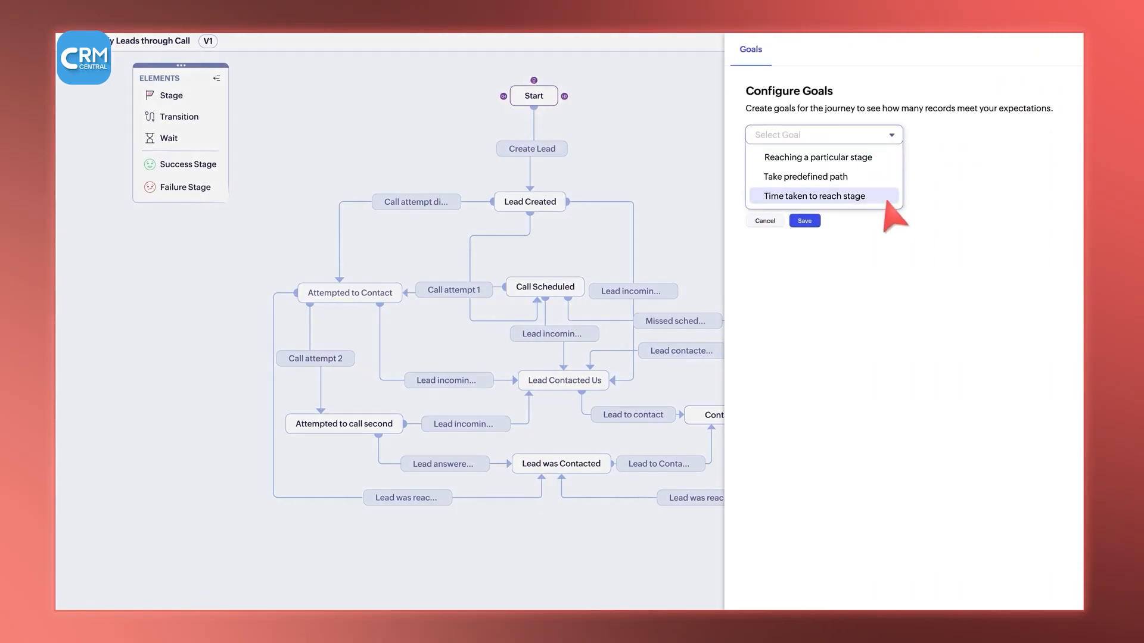
{"action": "left_click", "coordinate": [811, 195]}
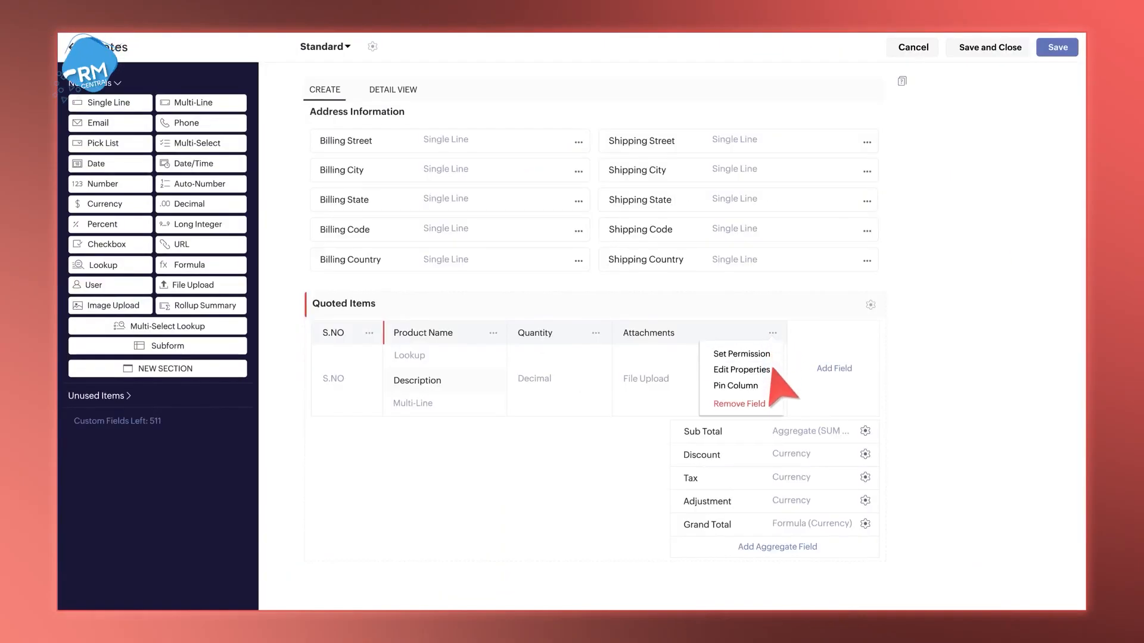
{"action": "left_click", "coordinate": [741, 370]}
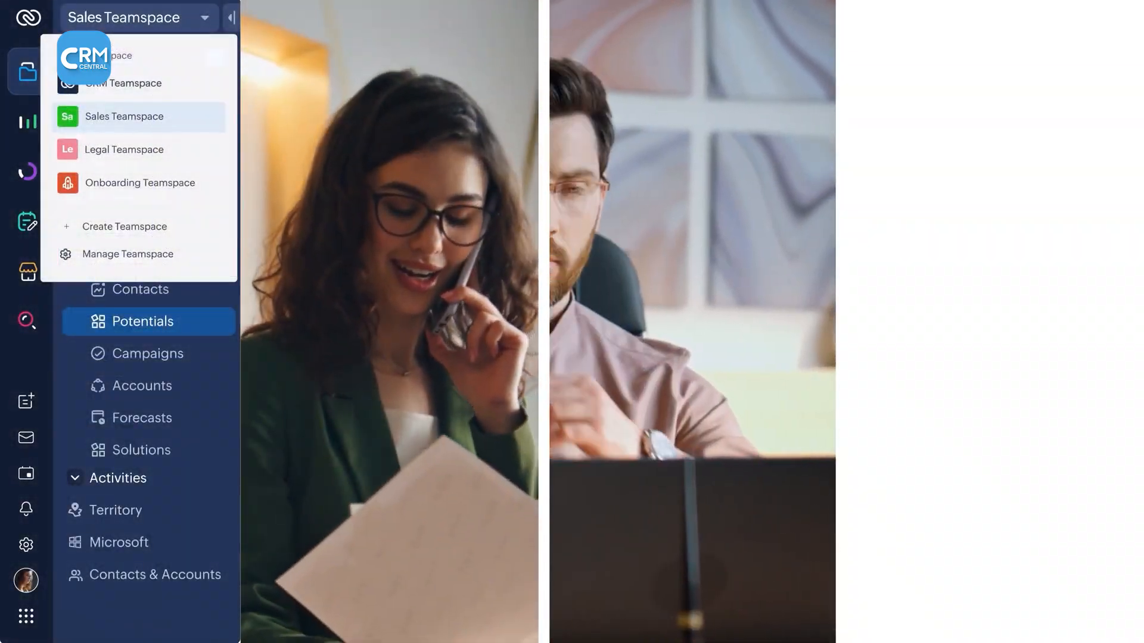
{"action": "left_click", "coordinate": [123, 149]}
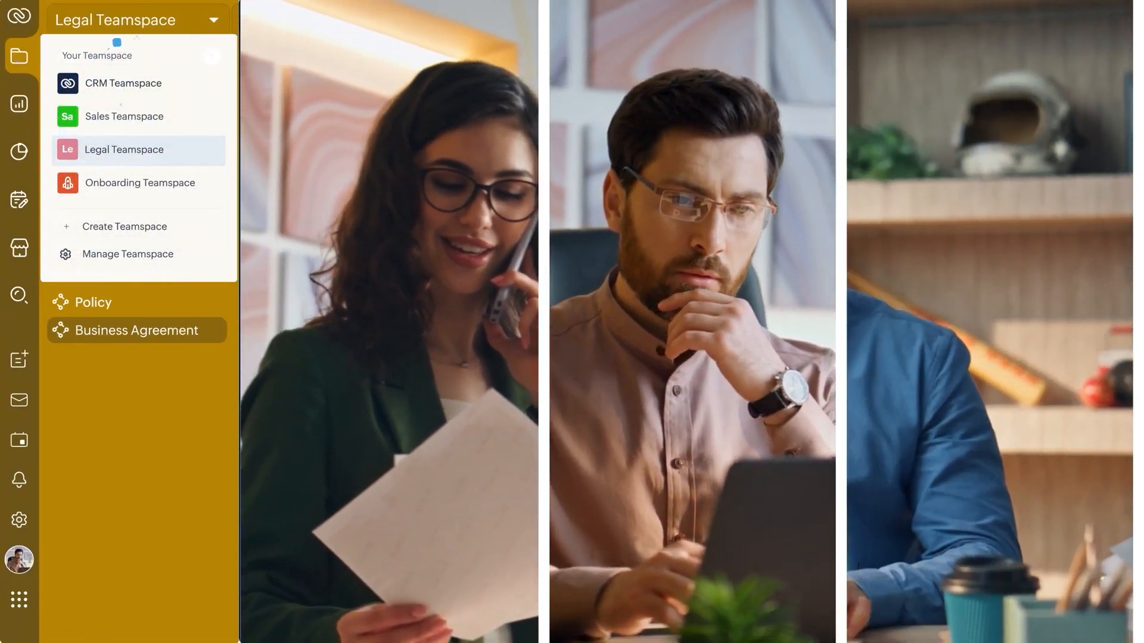
{"action": "left_click", "coordinate": [139, 183]}
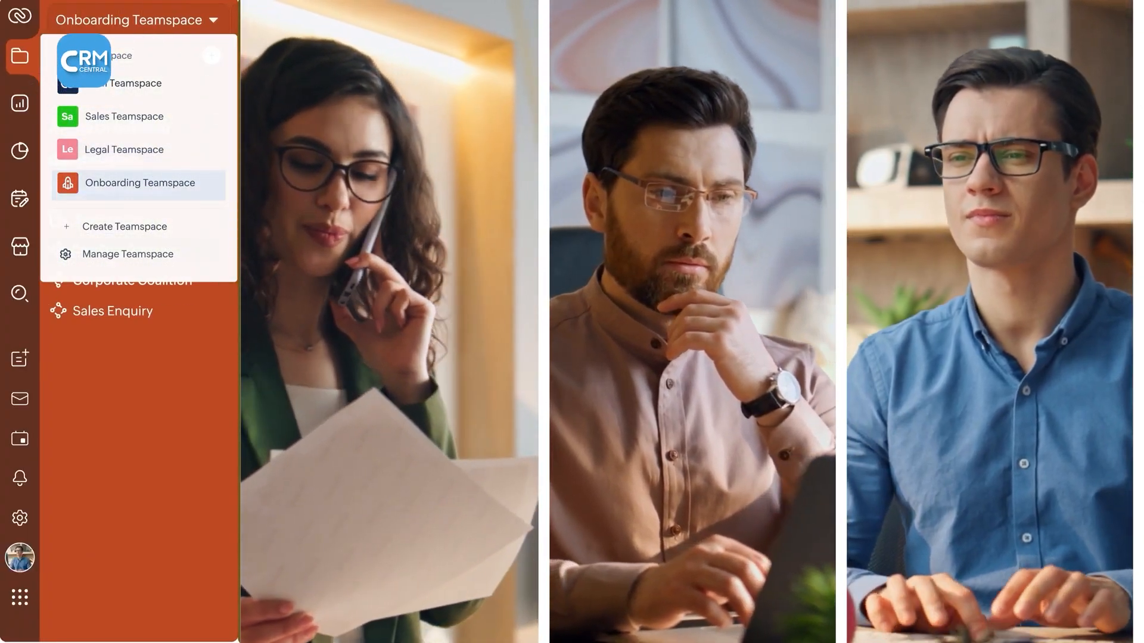